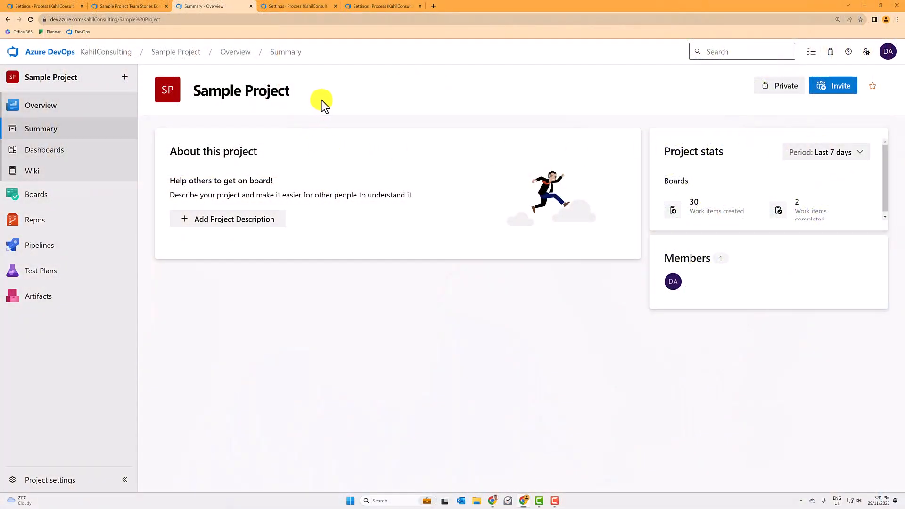
mouse_move(198, 111)
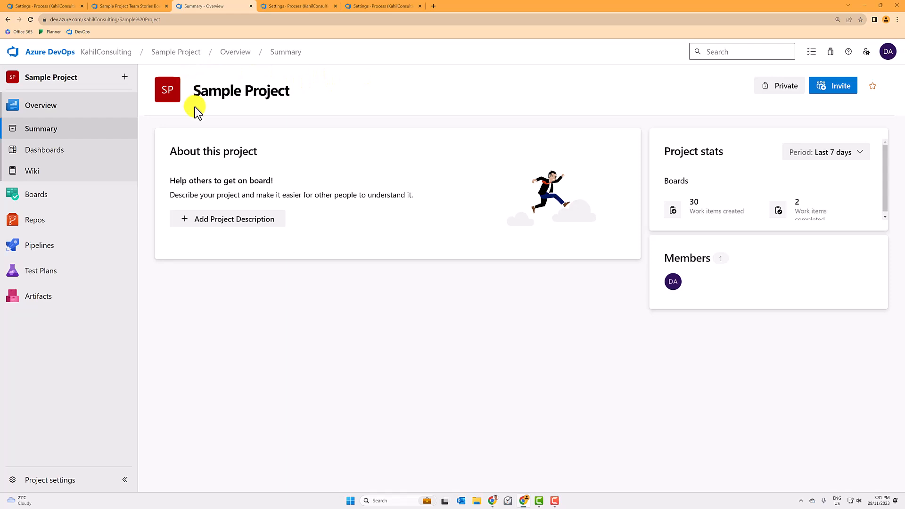
mouse_move(202, 121)
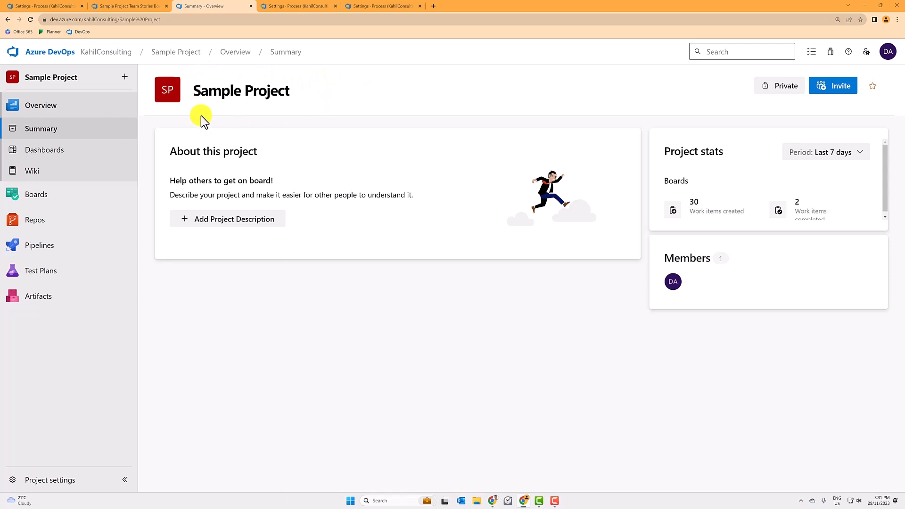
Open the Sample Project Team Kanban board from Boards > Boards.
click(36, 194)
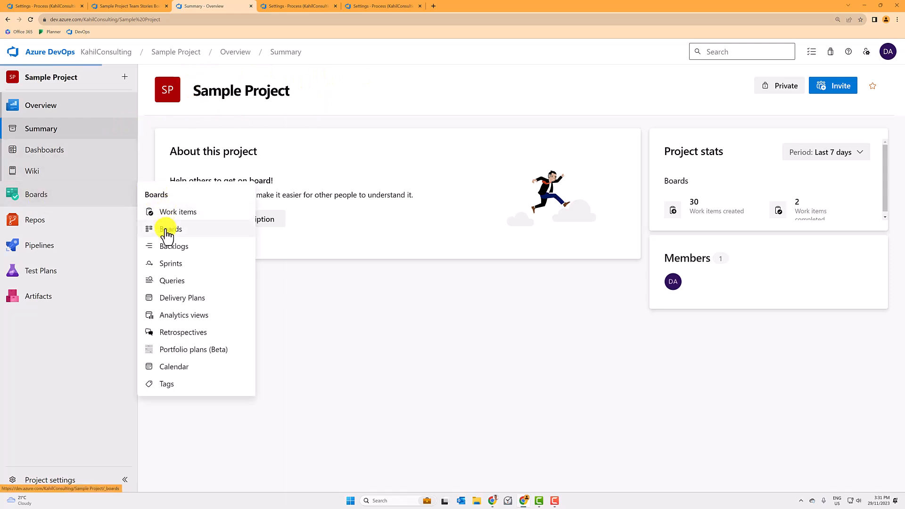
click(170, 229)
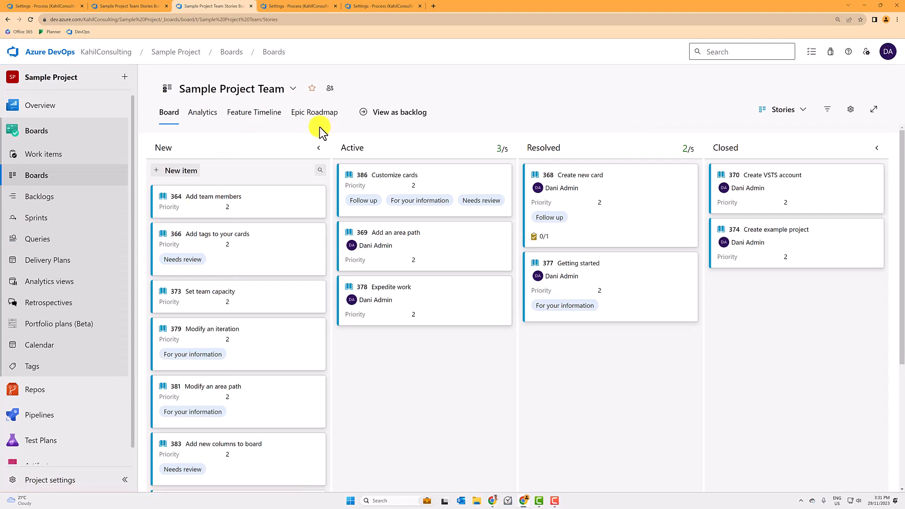
click(227, 301)
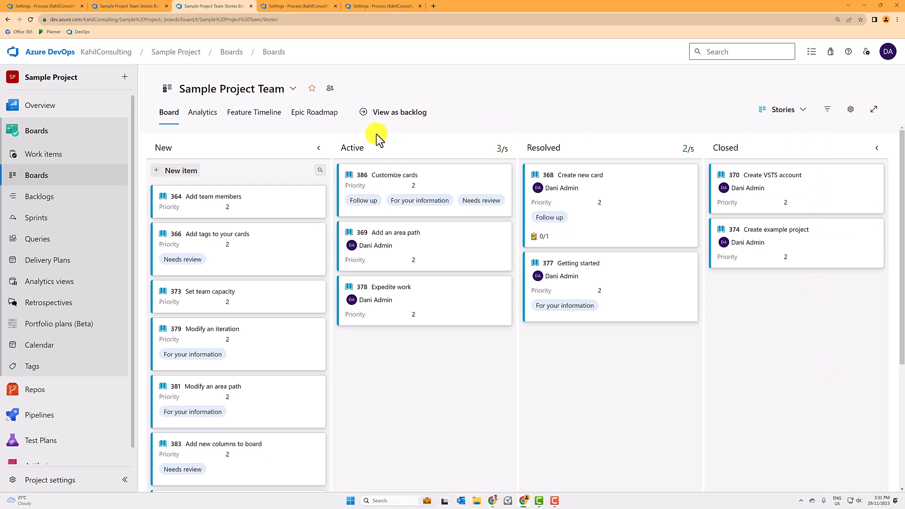
mouse_move(827, 224)
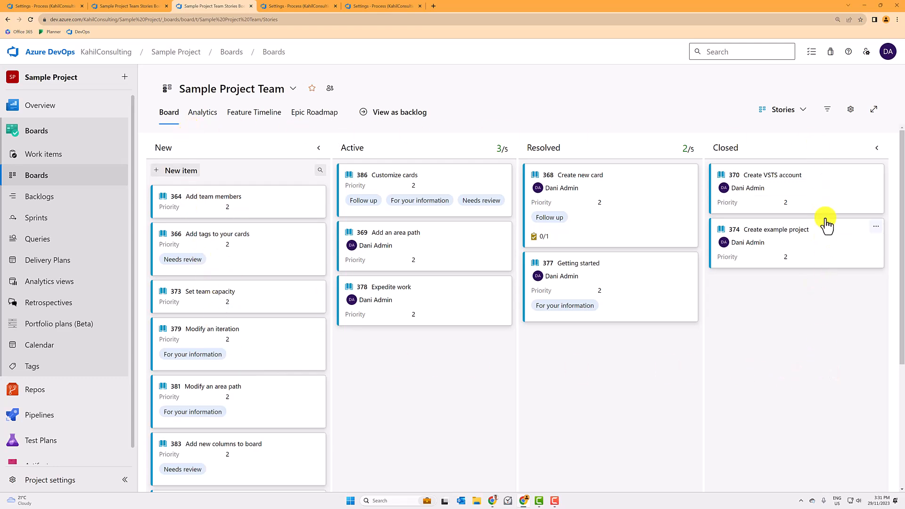
Open user story 364 'Add team members' and check its state and assignee.
click(213, 196)
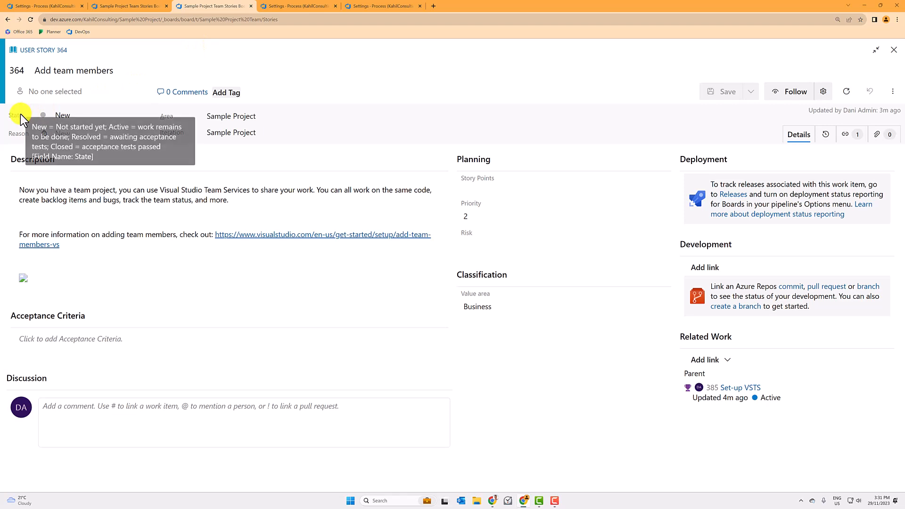
mouse_move(390, 52)
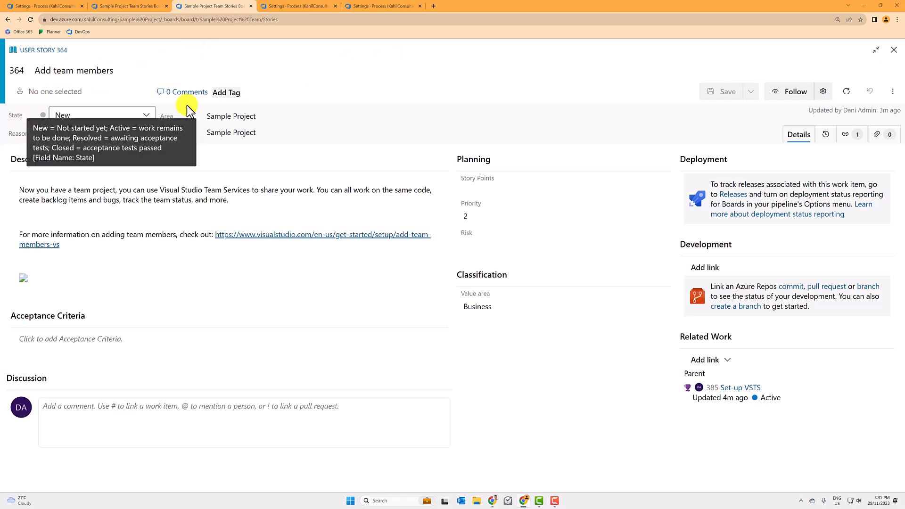
mouse_move(265, 56)
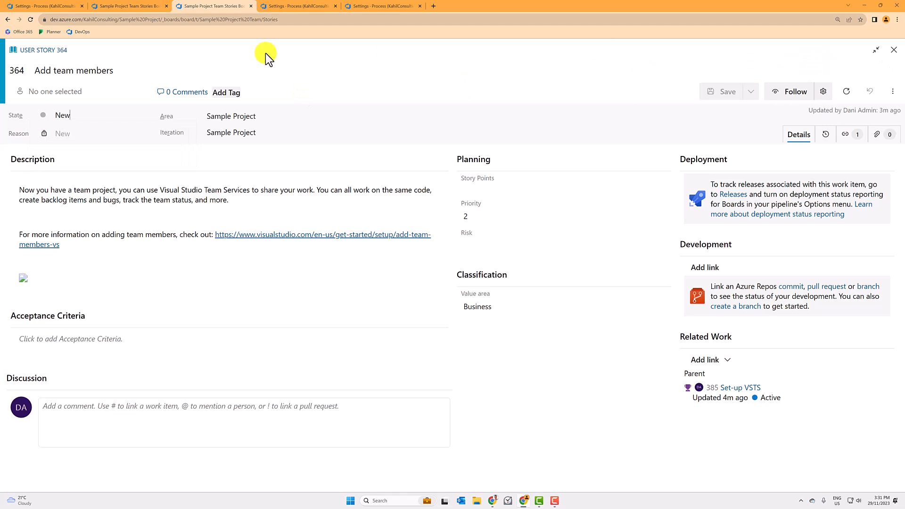
mouse_move(218, 57)
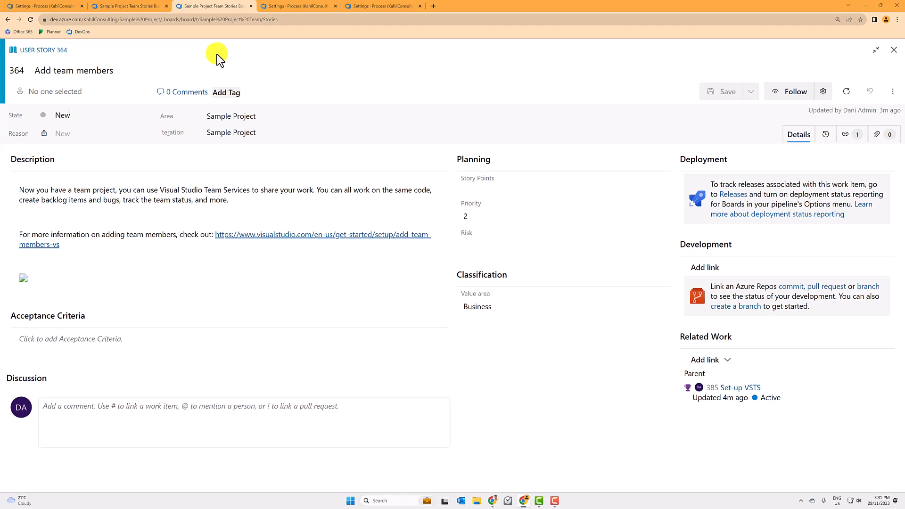
click(80, 91)
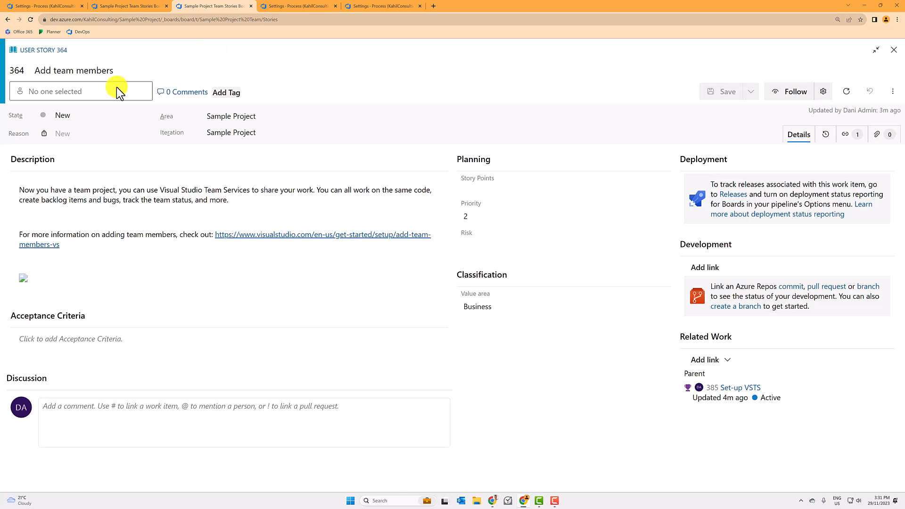
click(86, 116)
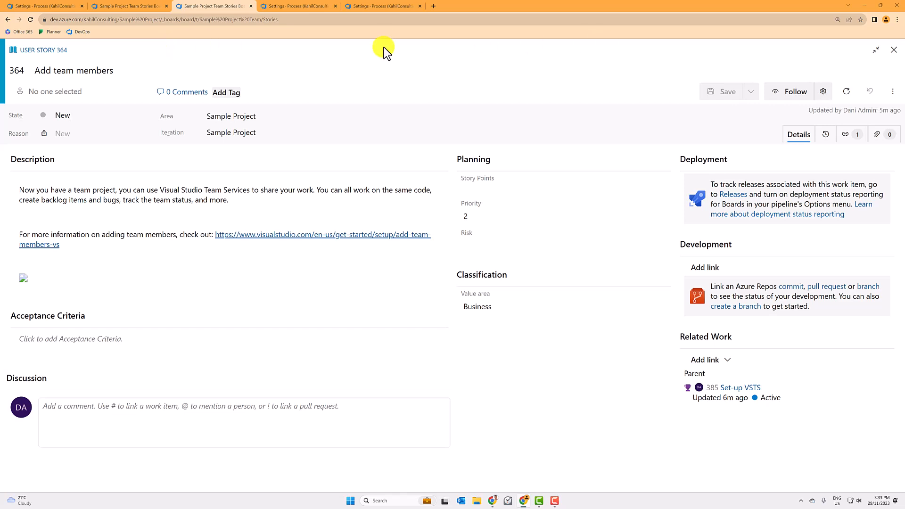
mouse_move(455, 45)
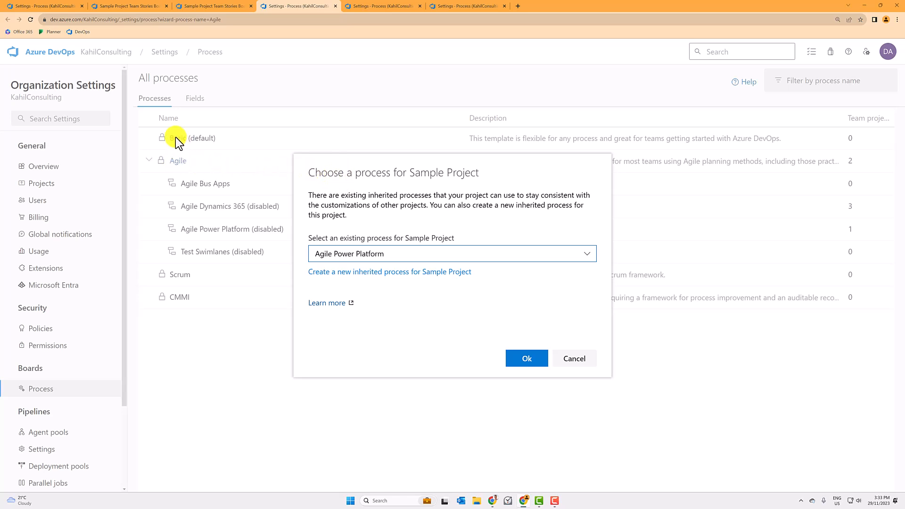
mouse_move(180, 275)
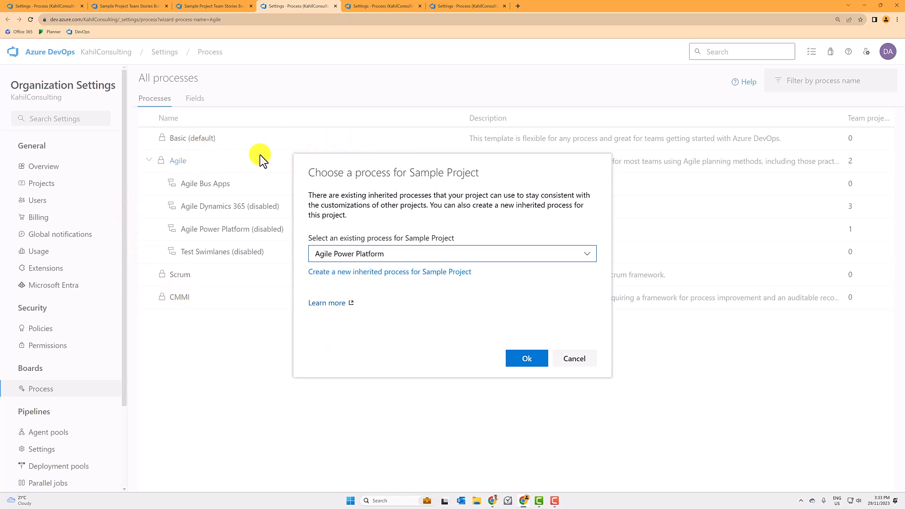
mouse_move(455, 172)
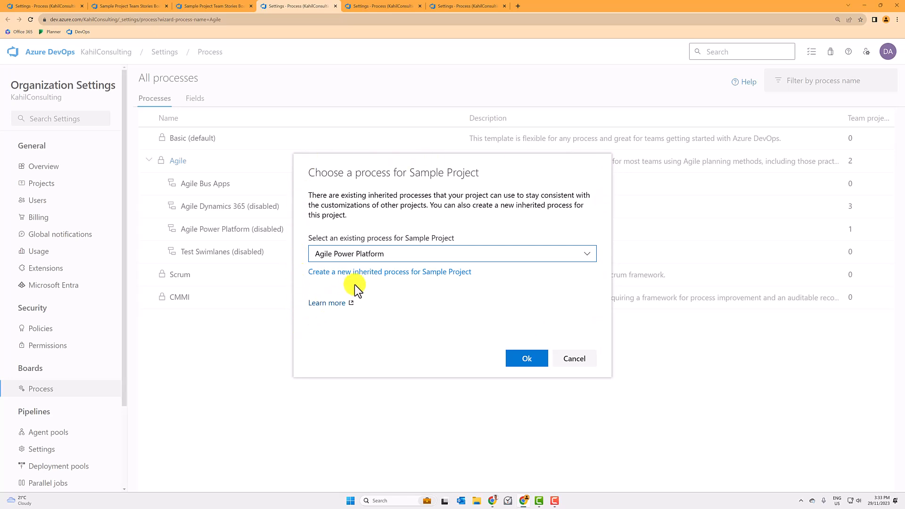
mouse_move(319, 258)
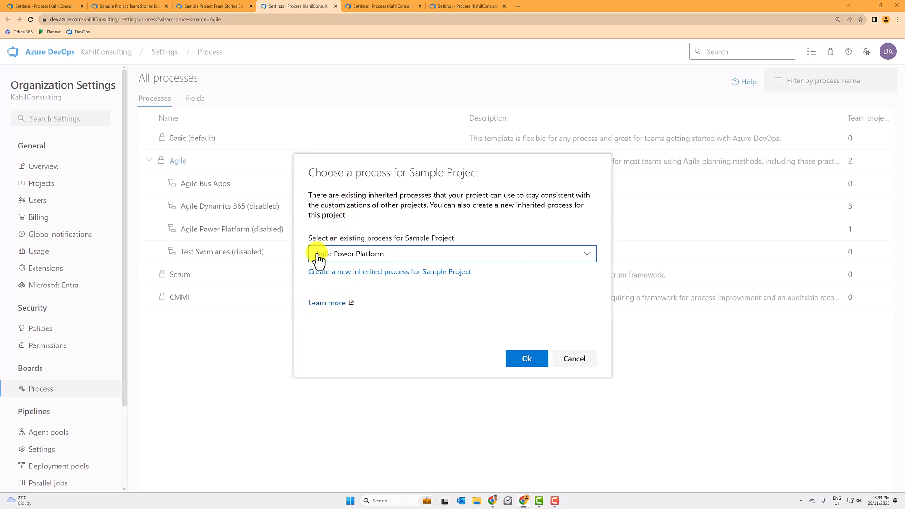
Review the inherited process list for Sample Project, keeping Agile Power Platform.
click(453, 254)
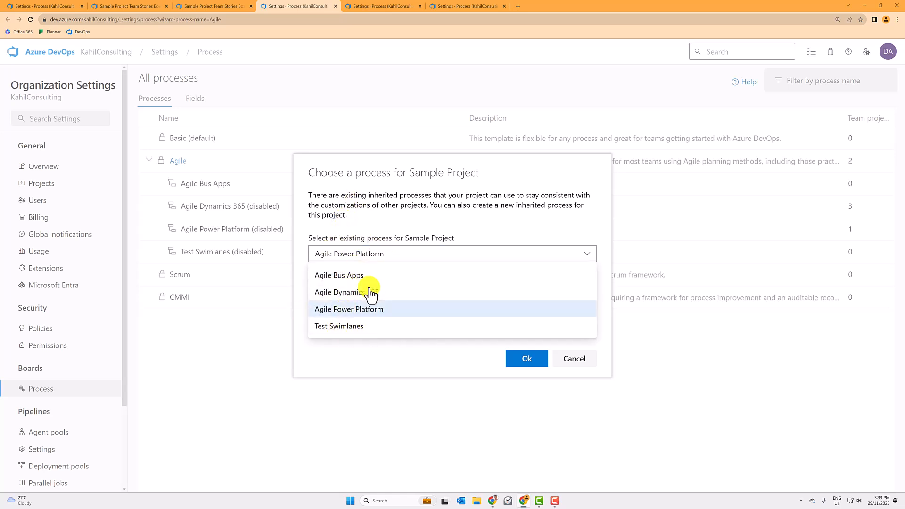
mouse_move(327, 275)
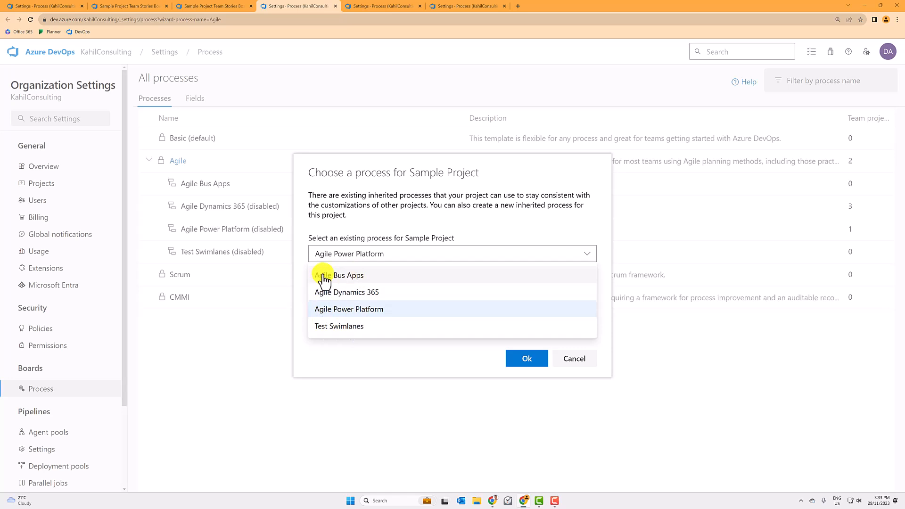
click(349, 309)
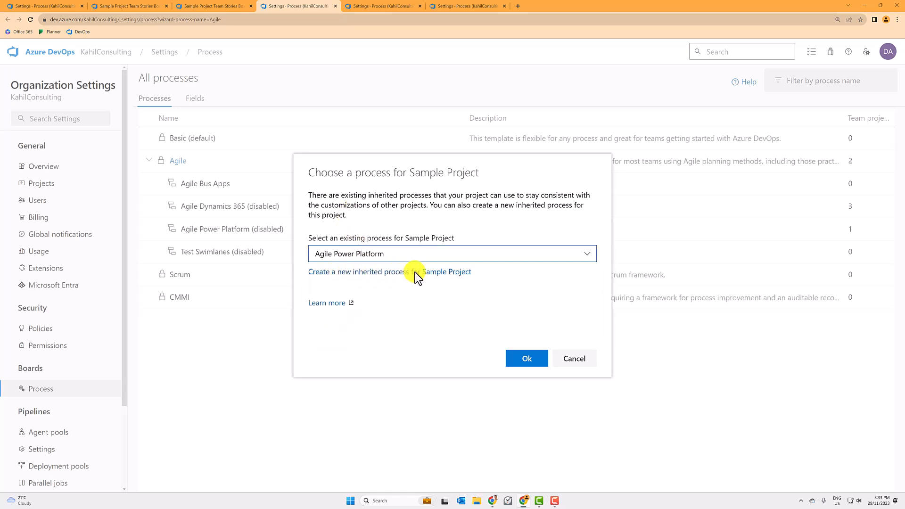
Create a new inherited process named 'Agile User Stories States update'.
click(390, 272)
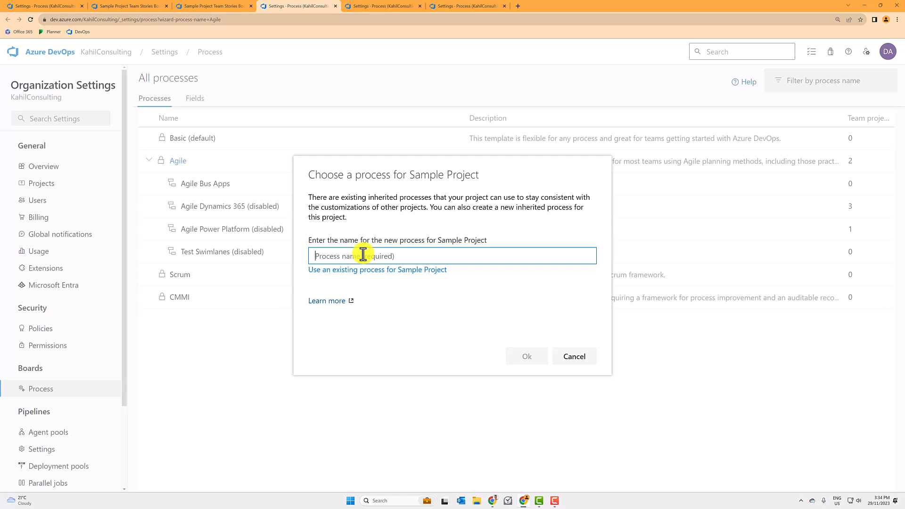
text(Agile User Stories States update)
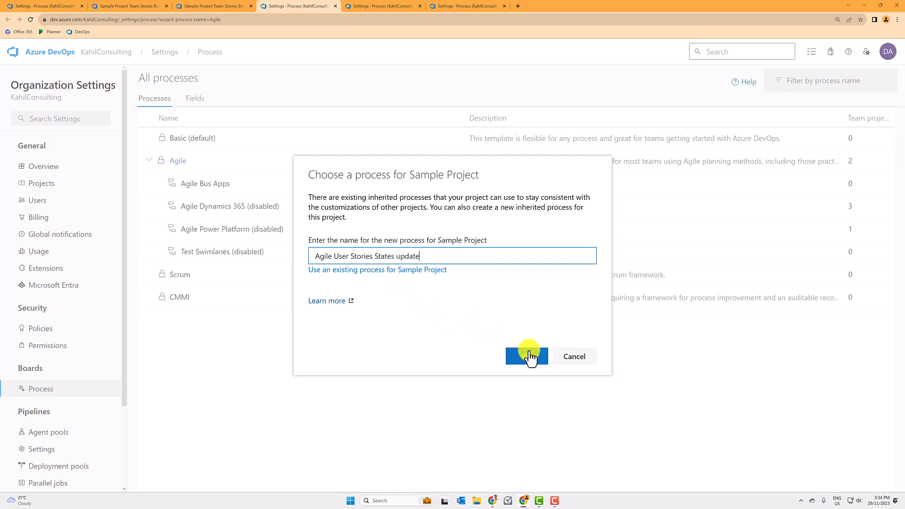
click(526, 356)
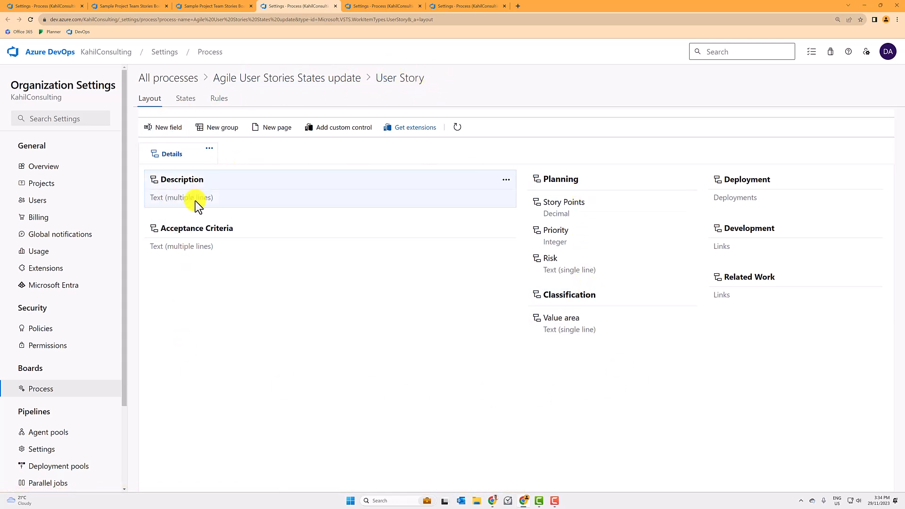
mouse_move(192, 326)
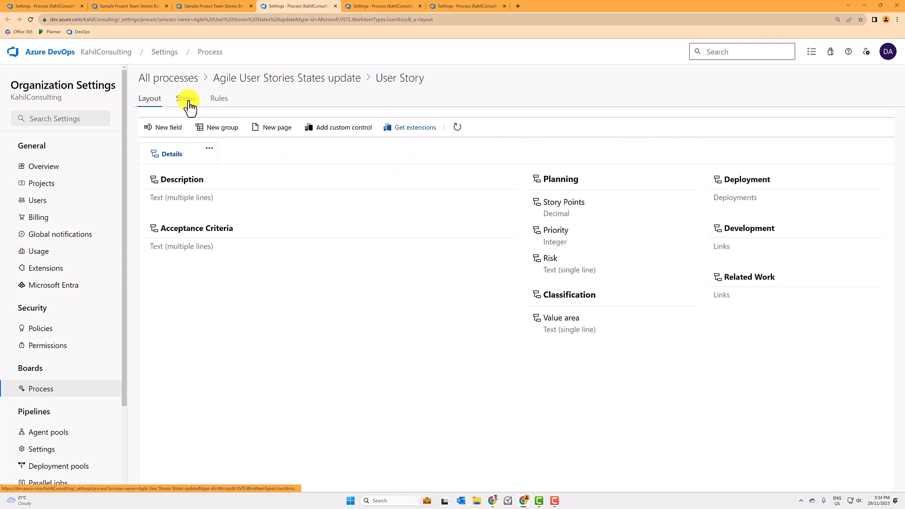
Show the User Story States tab listing New, Active, Resolved, Closed and Removed.
click(184, 98)
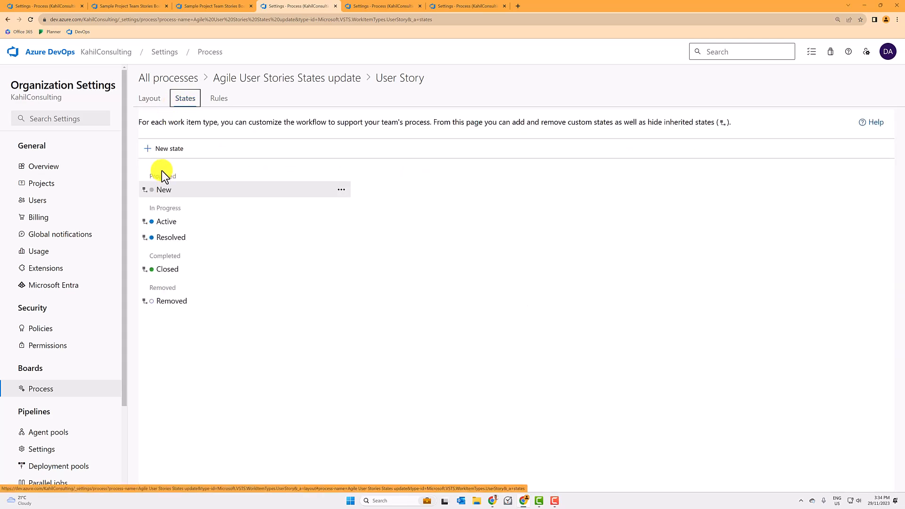
mouse_move(147, 162)
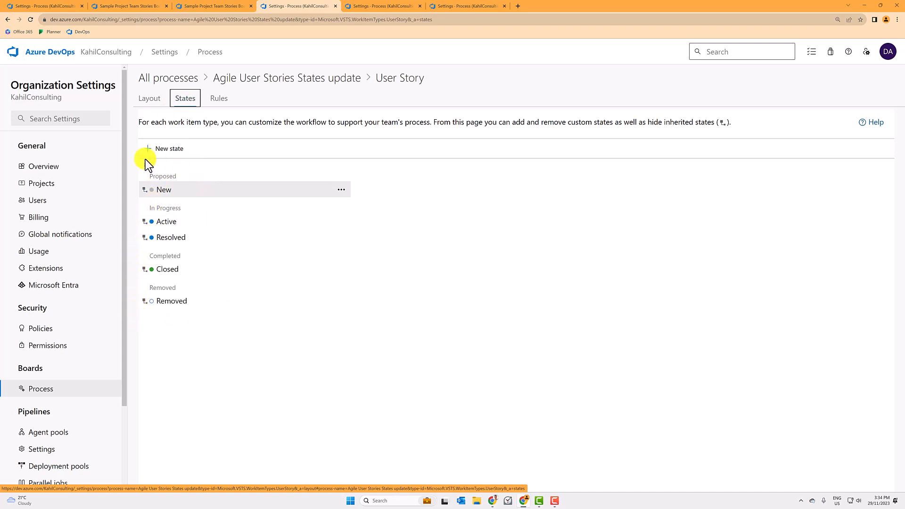
mouse_move(226, 347)
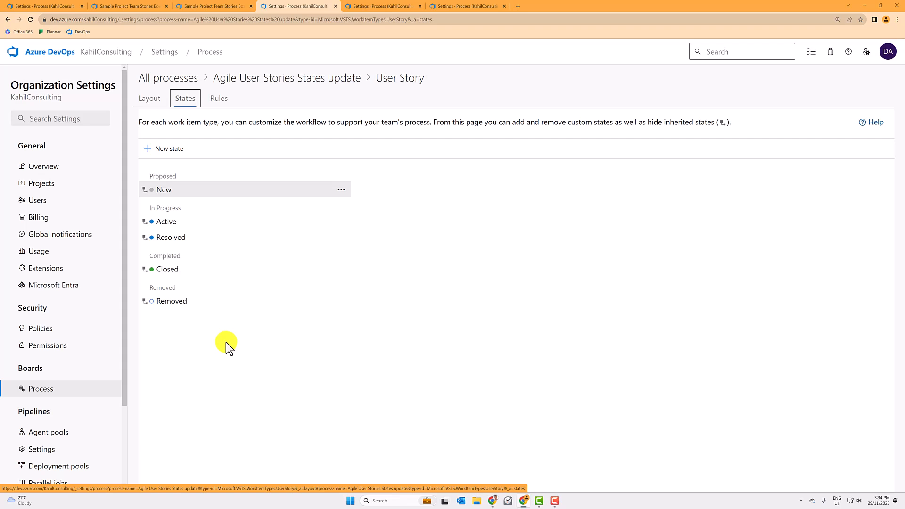
Hide the inherited Active and Resolved User Story states.
click(340, 222)
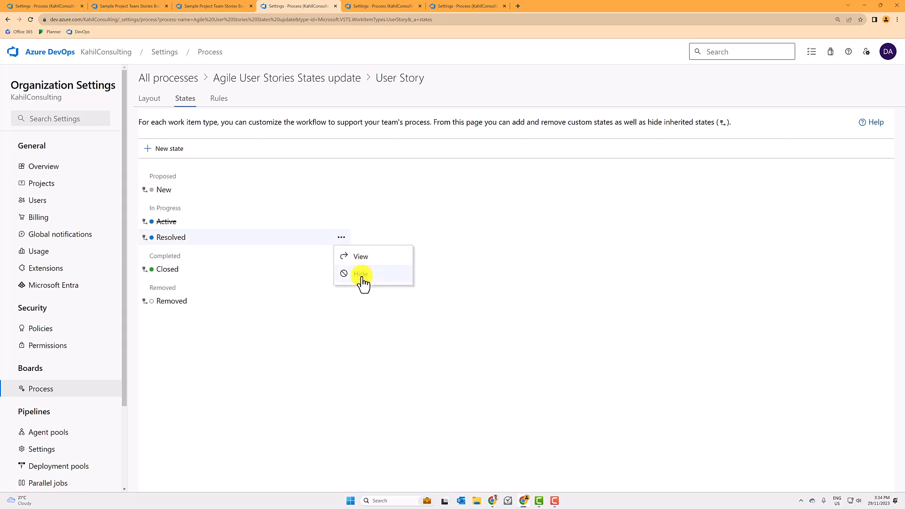
click(360, 273)
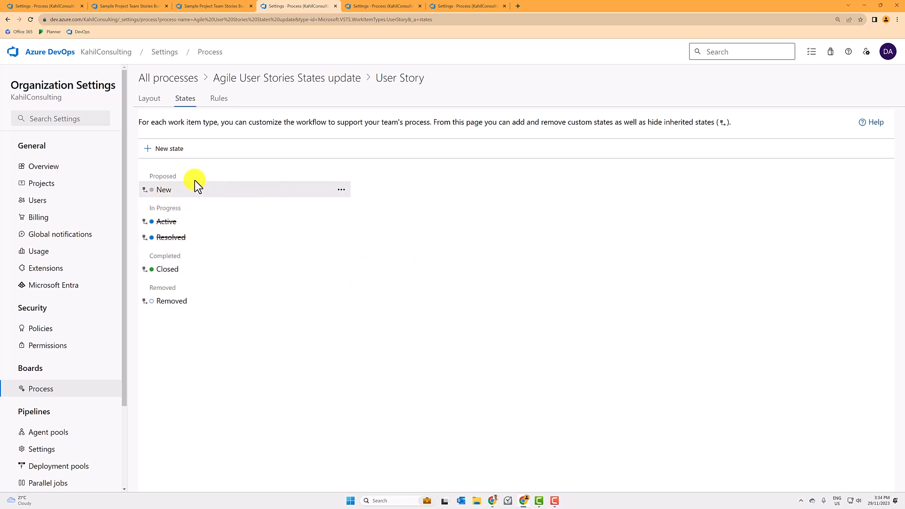
Add User Story states In Analysis, In Dev (orange), In Test and In UAT.
click(168, 149)
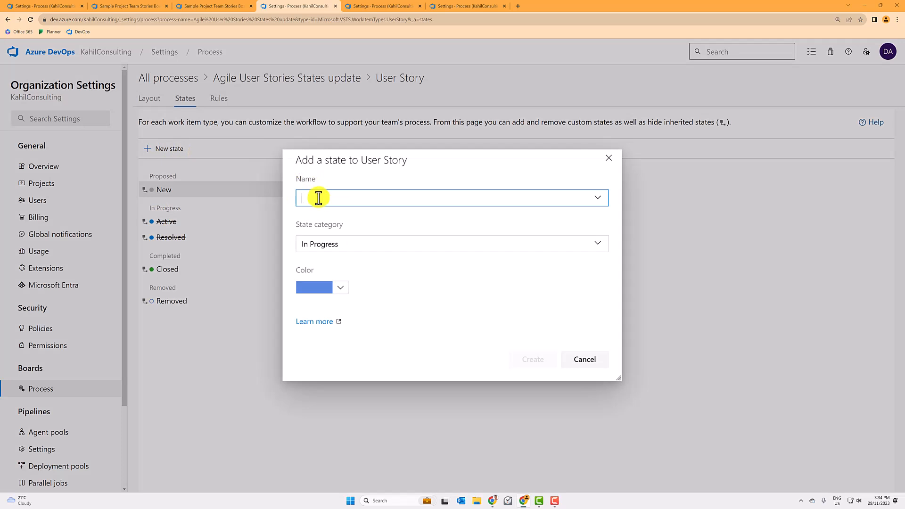
text(In Analysis)
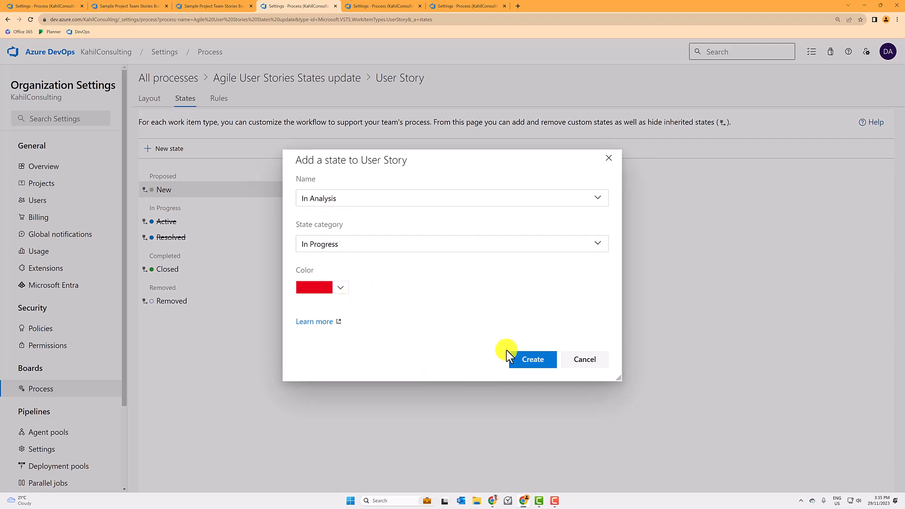
click(531, 360)
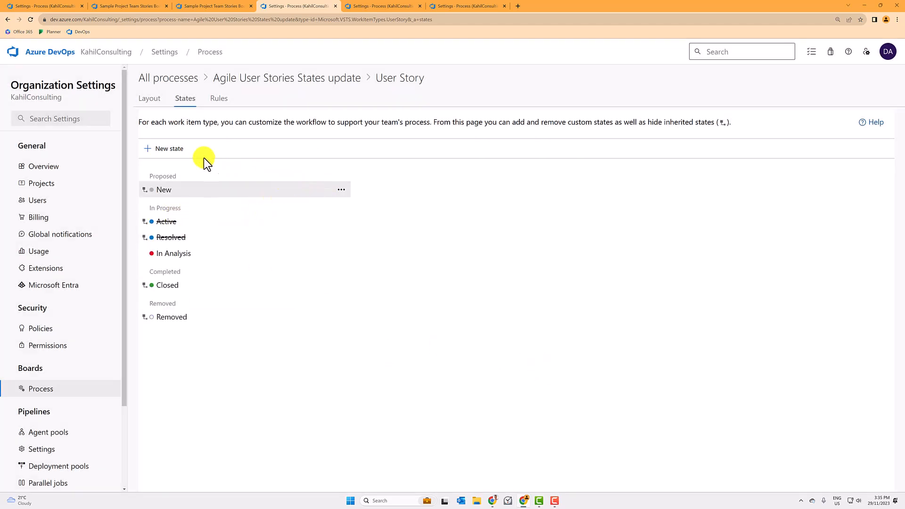
click(169, 148)
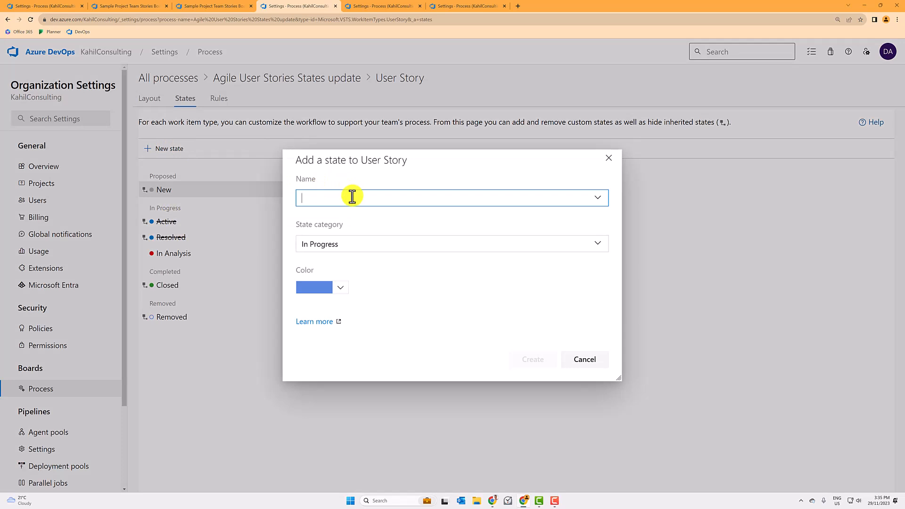
text(In Dev)
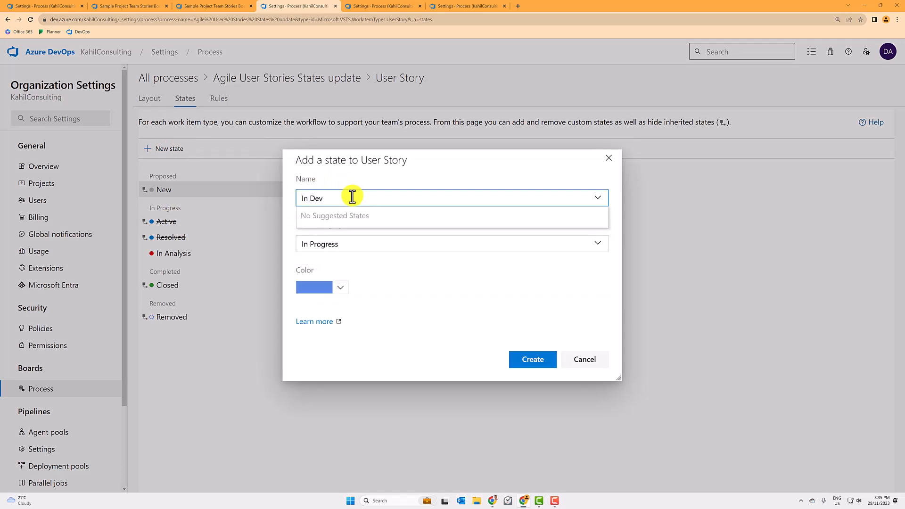
click(340, 287)
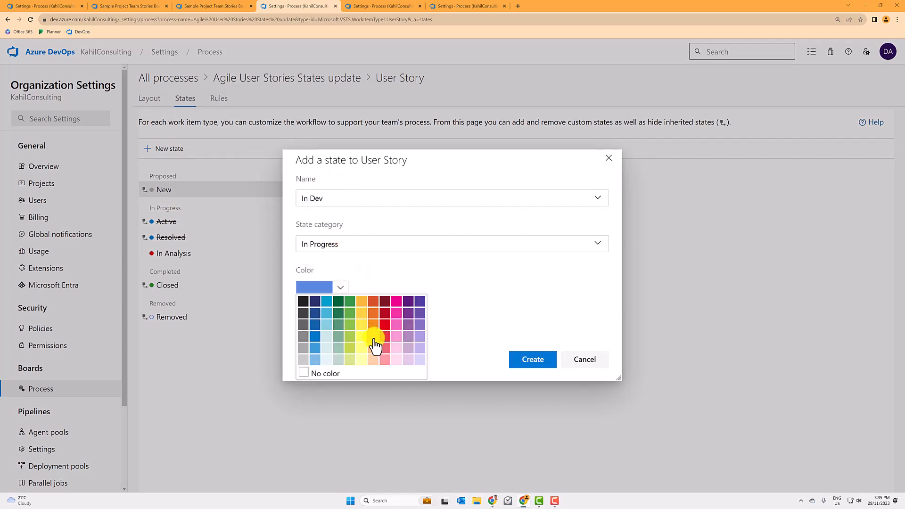
click(532, 359)
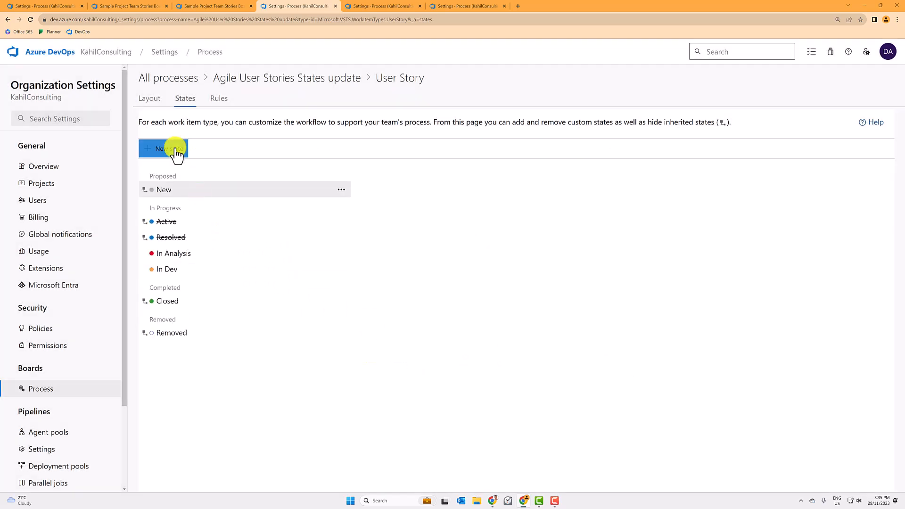
click(163, 149)
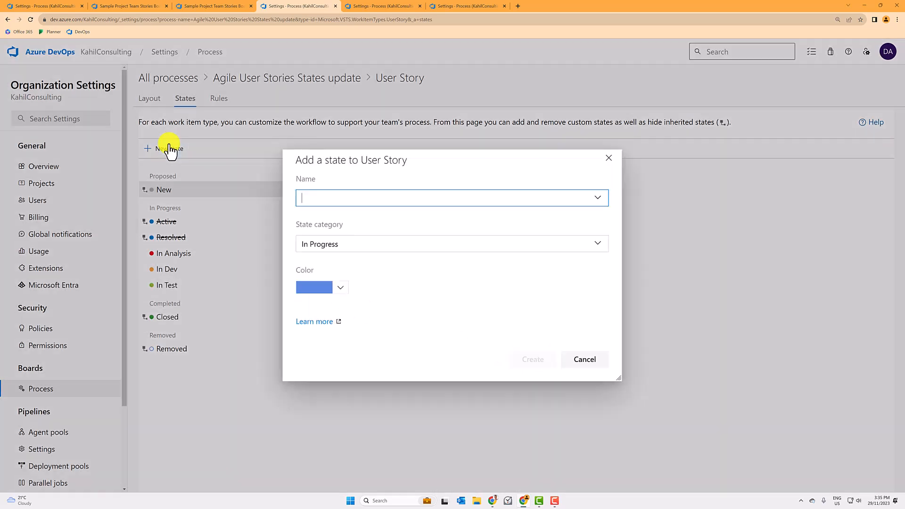
text(In Planning)
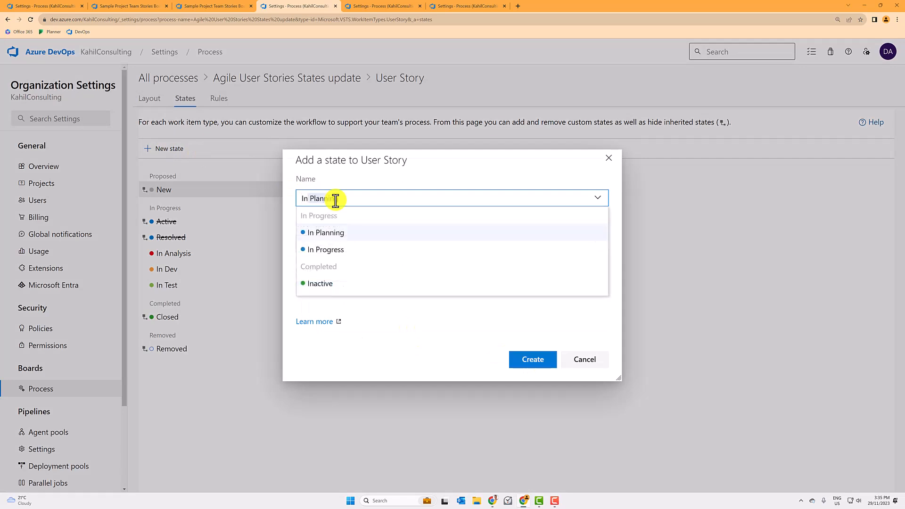
text(In UAT)
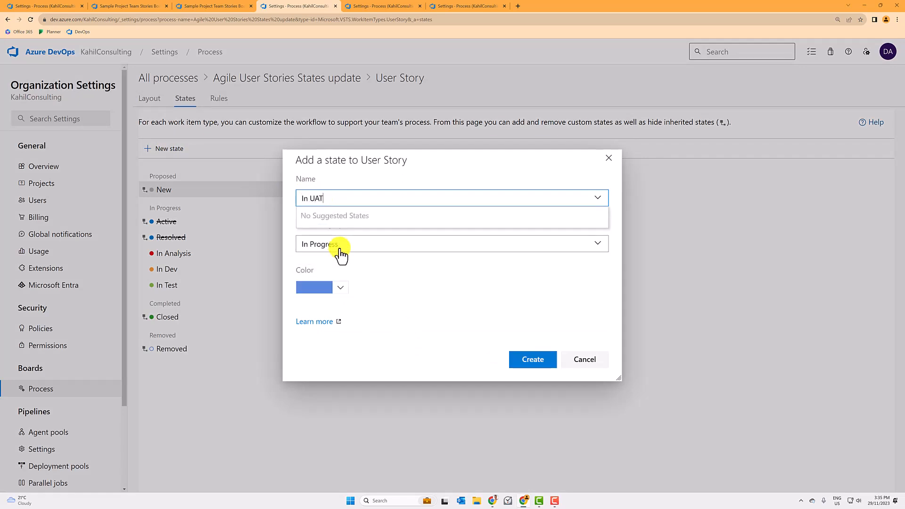
click(531, 359)
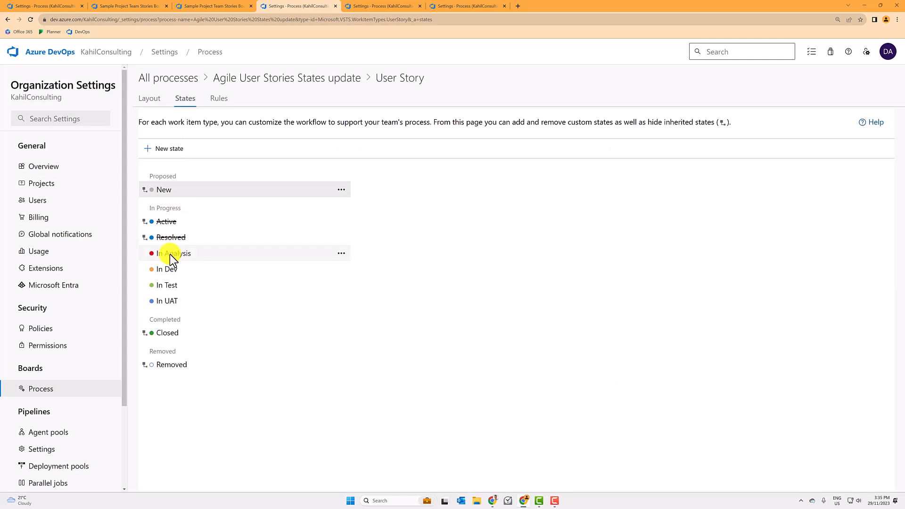
mouse_move(171, 301)
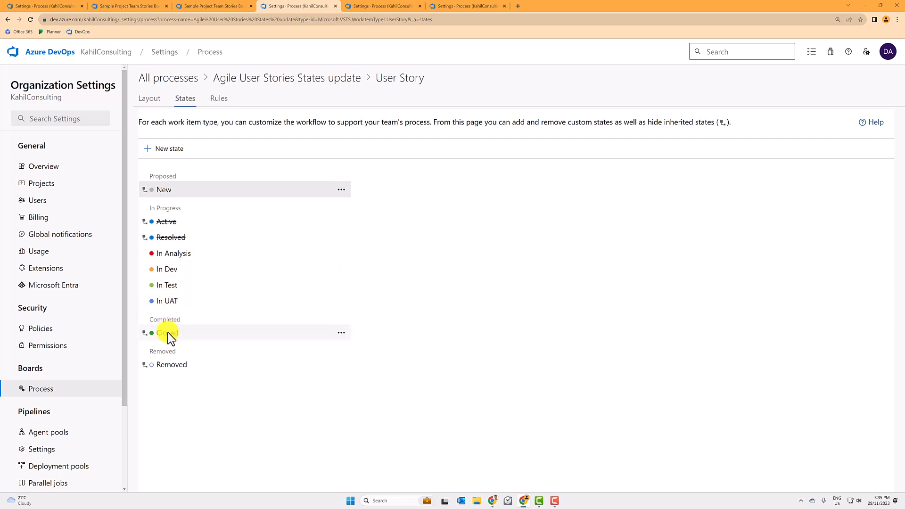
mouse_move(199, 270)
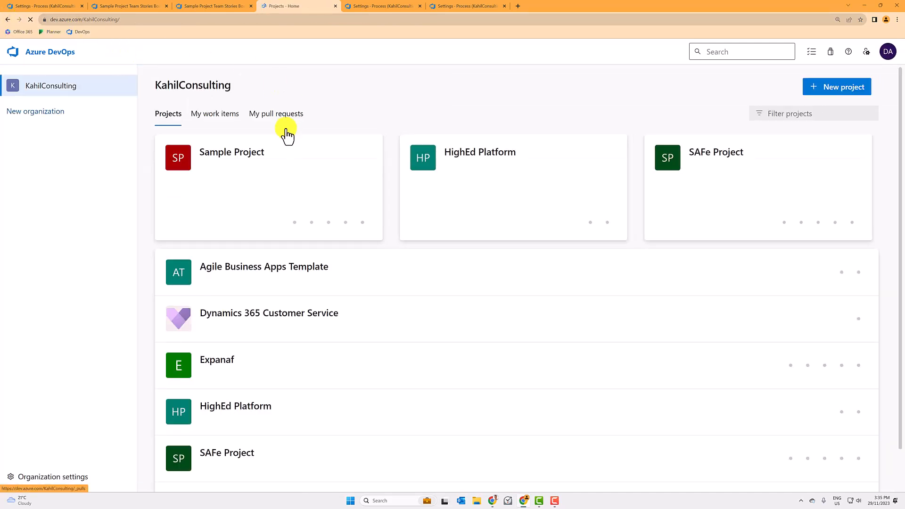
Open Sample Project's team board, which reports an invalid column configuration.
click(231, 152)
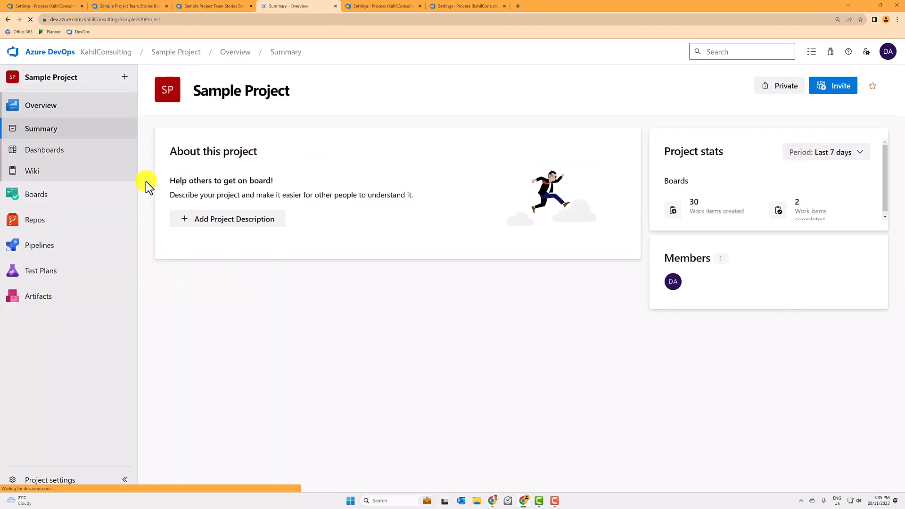
click(36, 195)
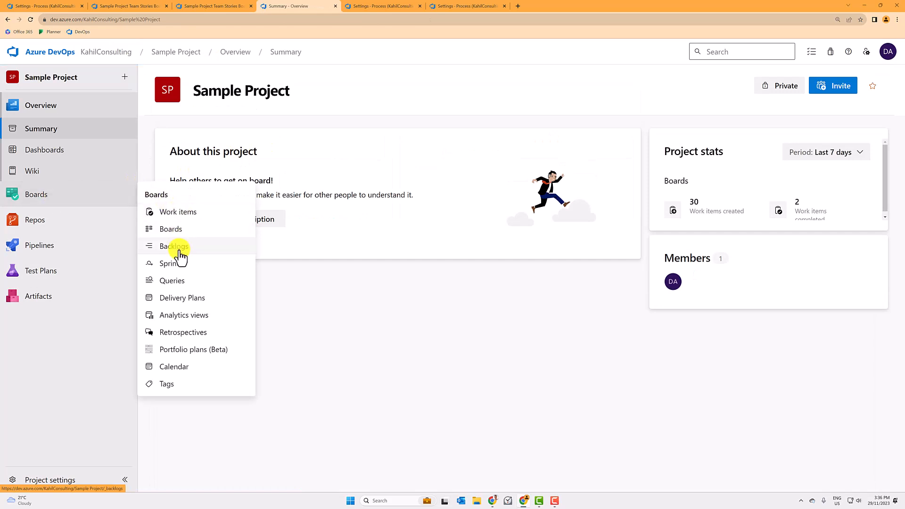
click(171, 229)
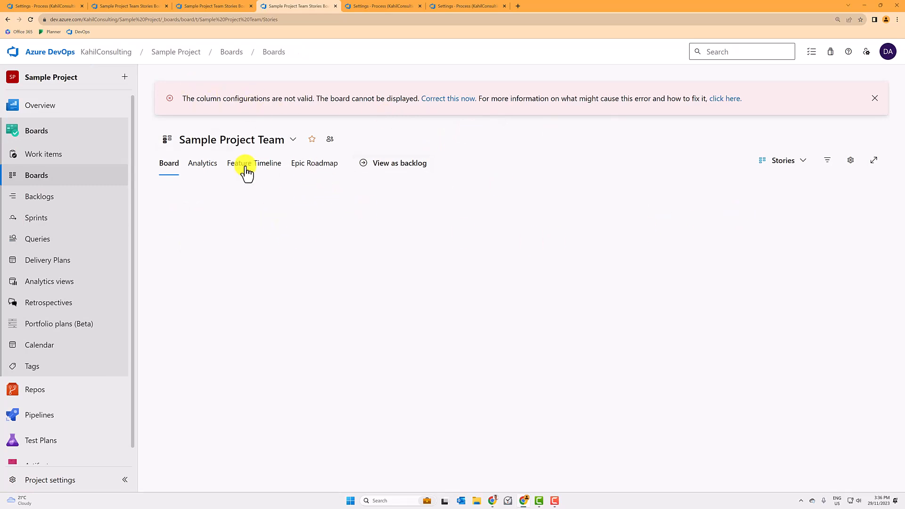
mouse_move(377, 224)
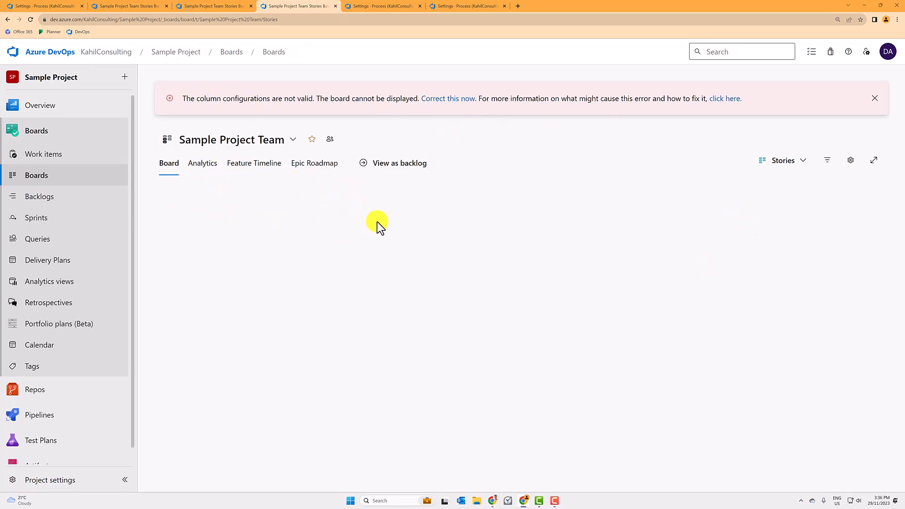
mouse_move(316, 80)
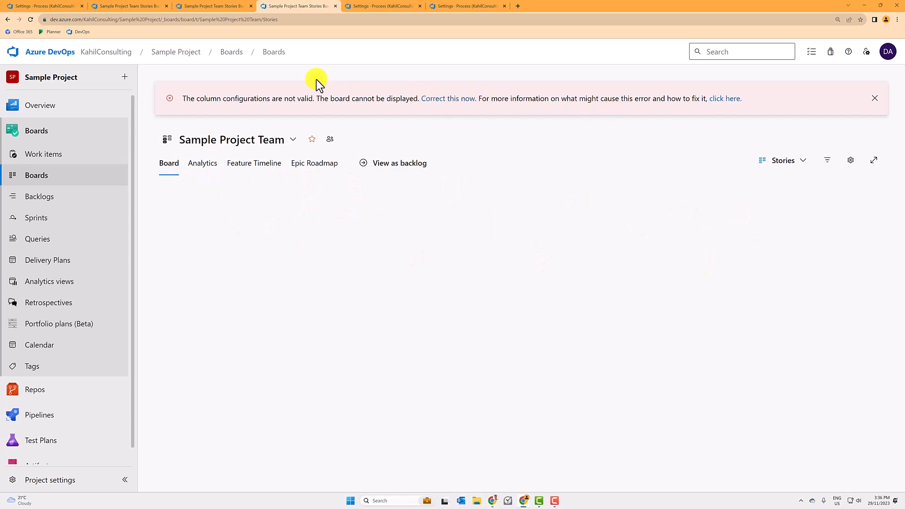
mouse_move(463, 123)
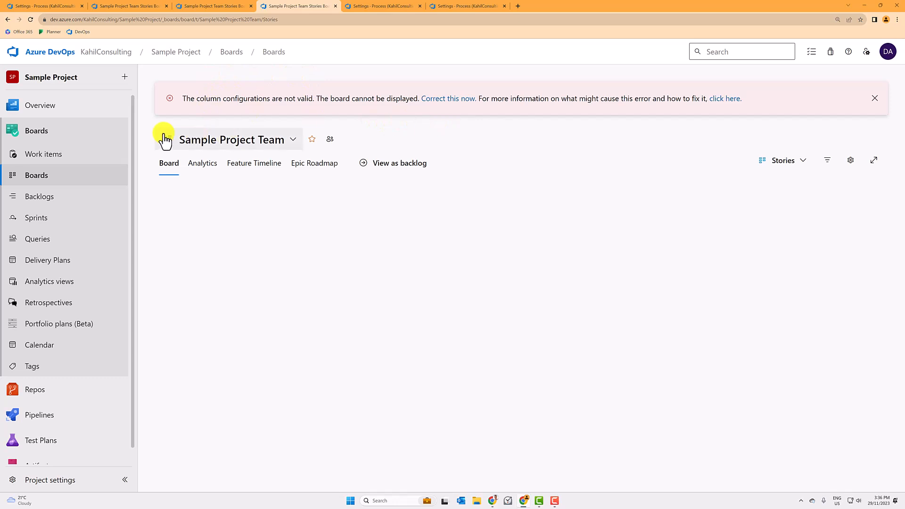
mouse_move(851, 160)
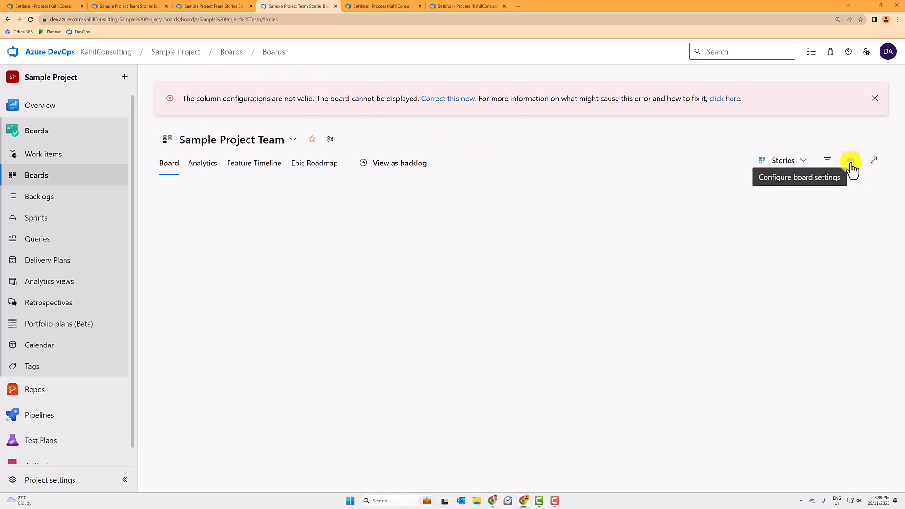
Rename the Active board column to In Analysis, mapped to the In Analysis state.
click(850, 160)
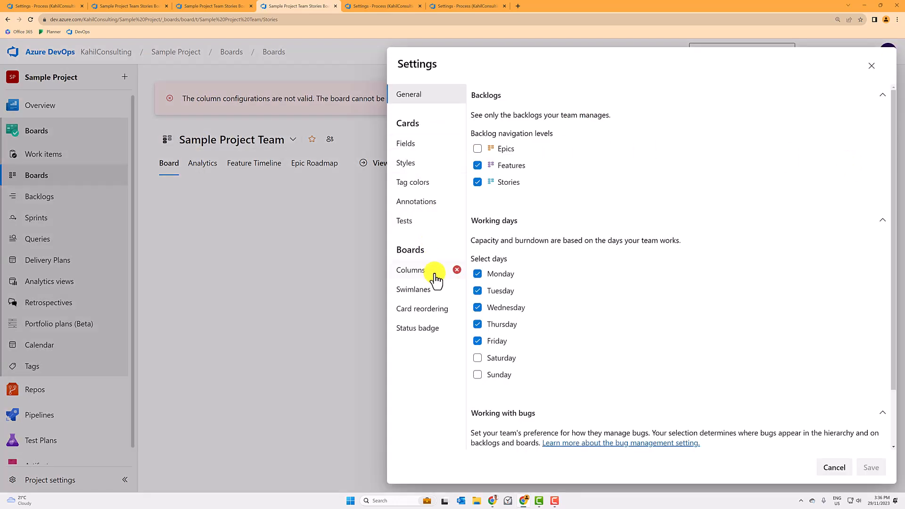
click(411, 270)
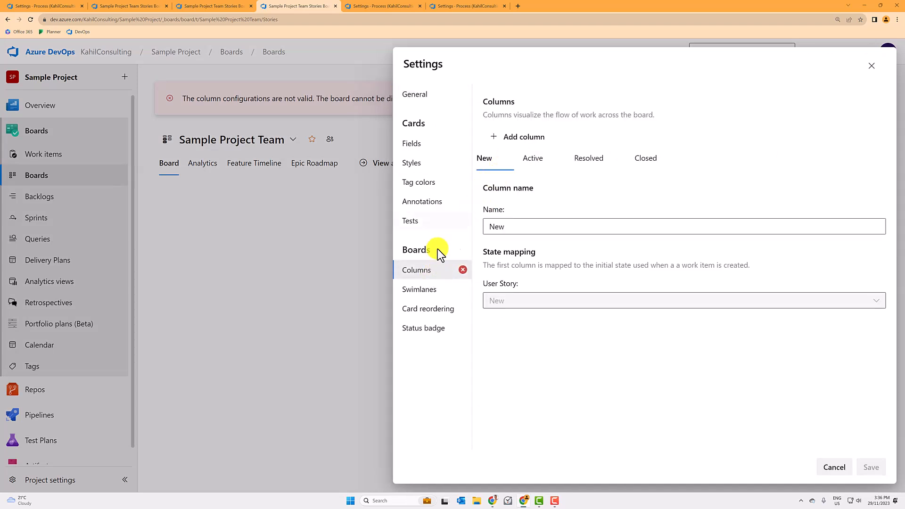
mouse_move(277, 146)
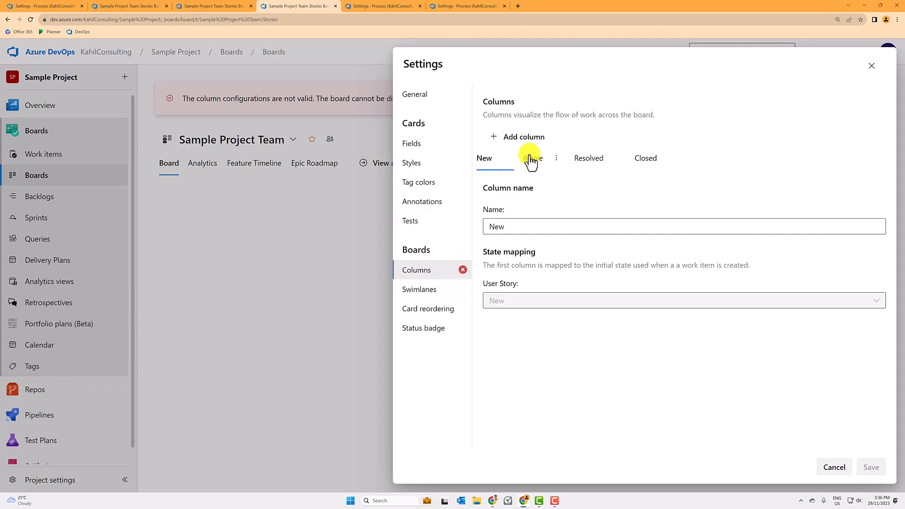
click(527, 158)
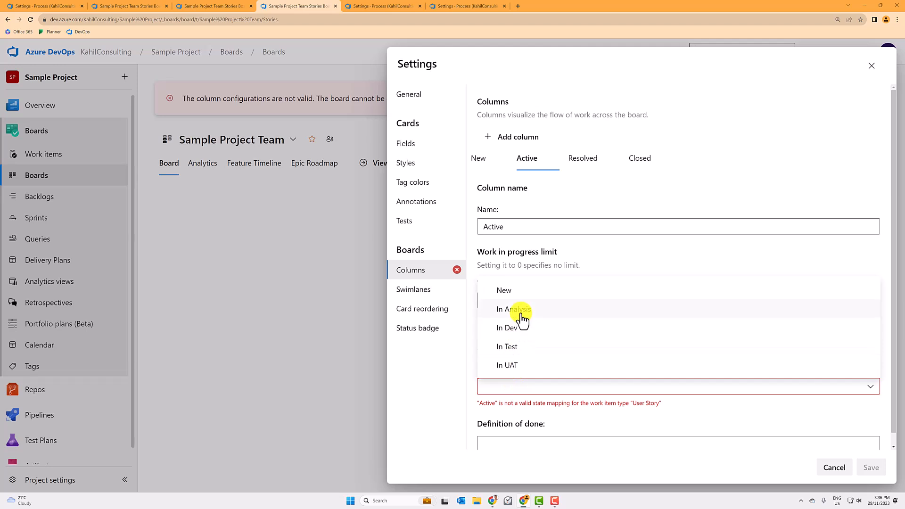
click(513, 310)
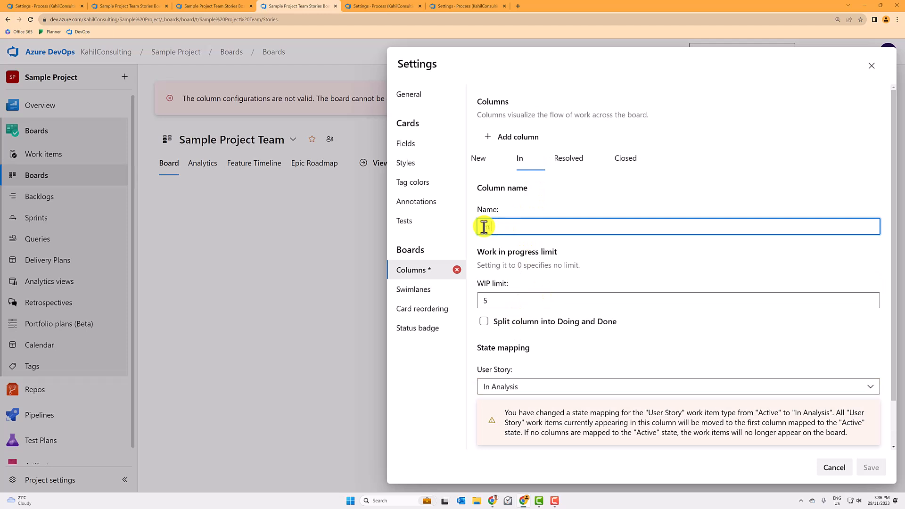
text(In Analysis)
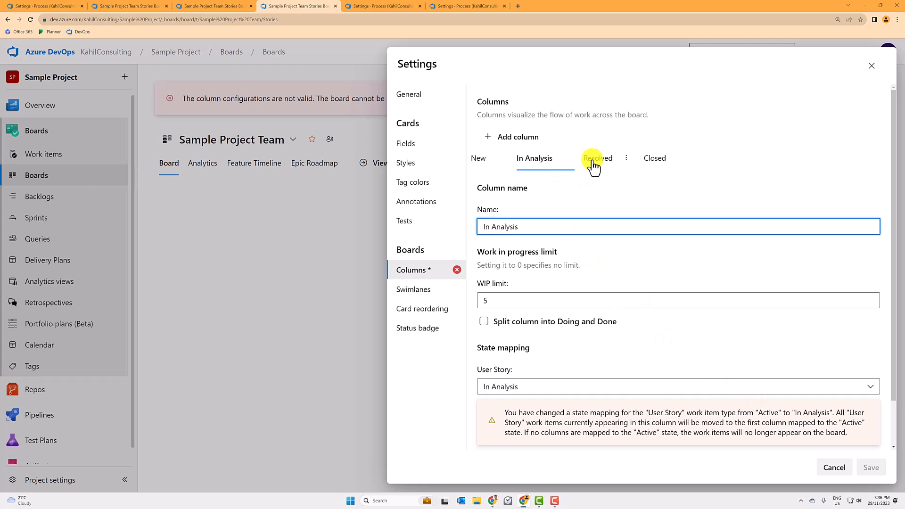
Rename the Resolved column to In Dev mapped to In Dev, and add a column.
click(598, 159)
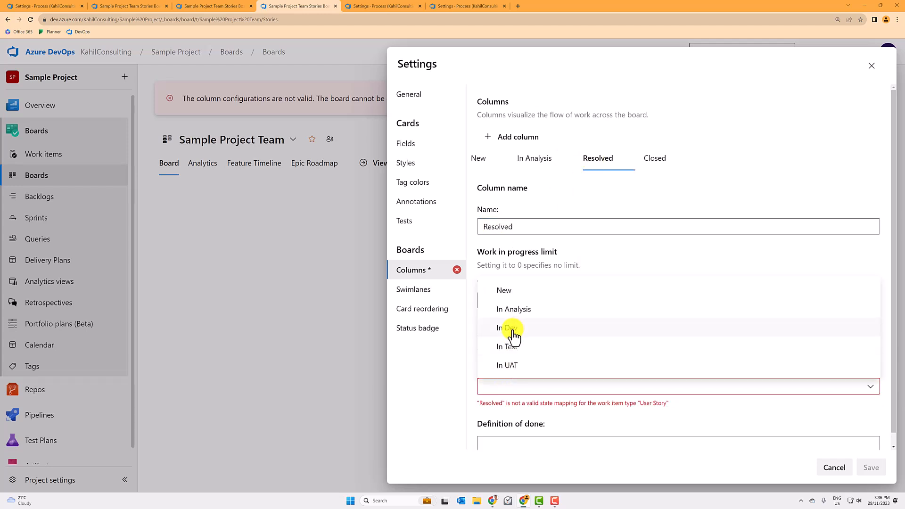
click(504, 328)
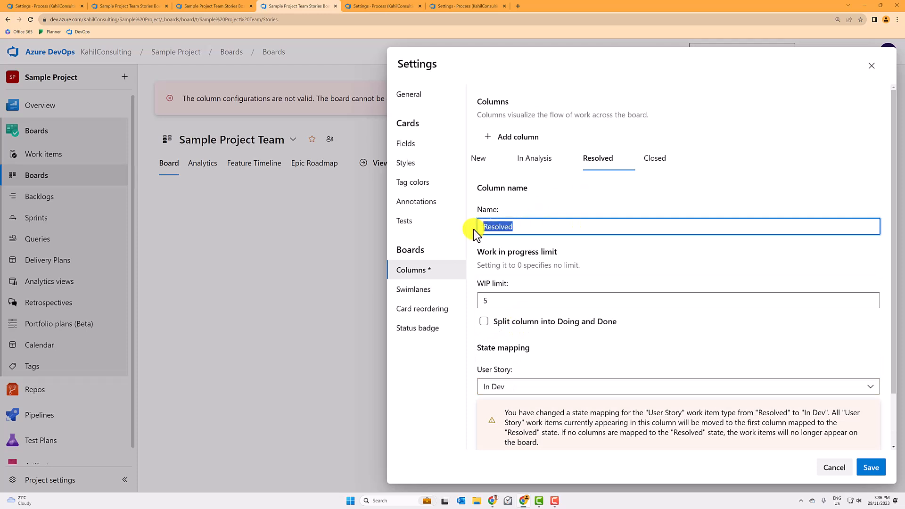
text(In Dev)
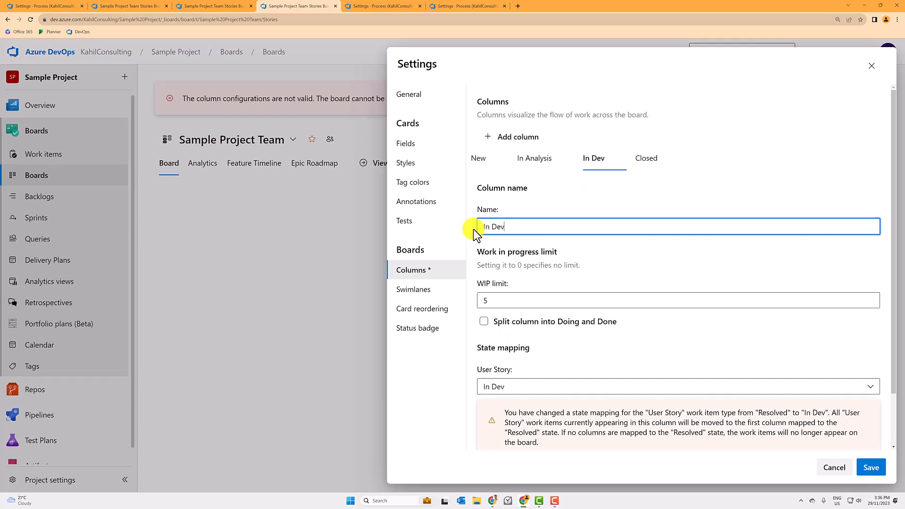
click(511, 136)
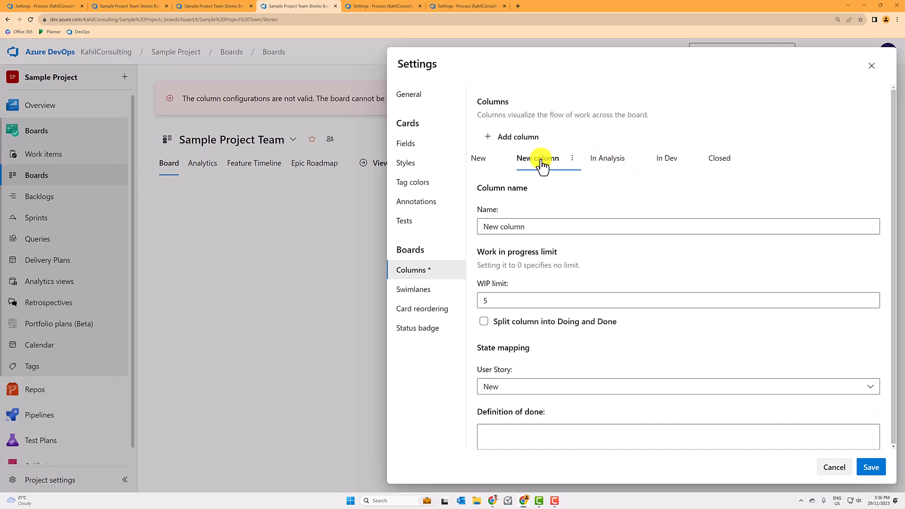
Place the new column after In Dev as In Test, mapped to In Test.
click(571, 159)
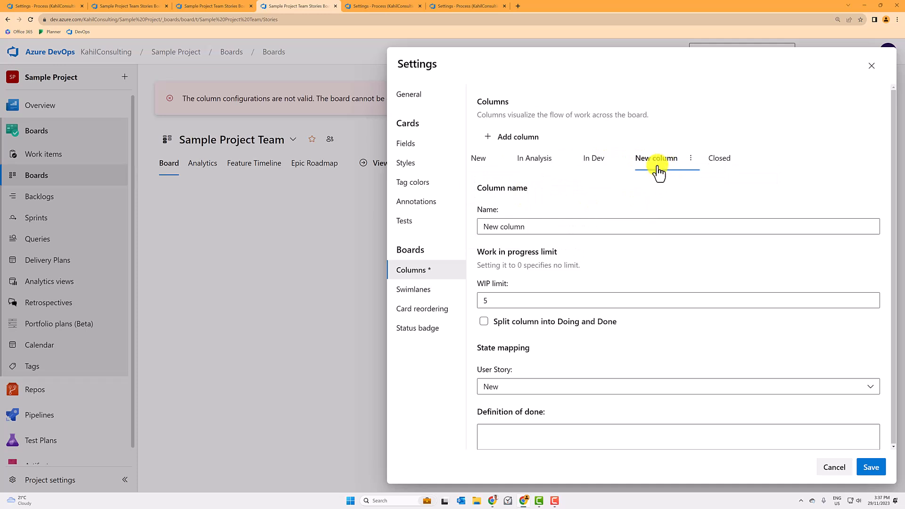
text(In)
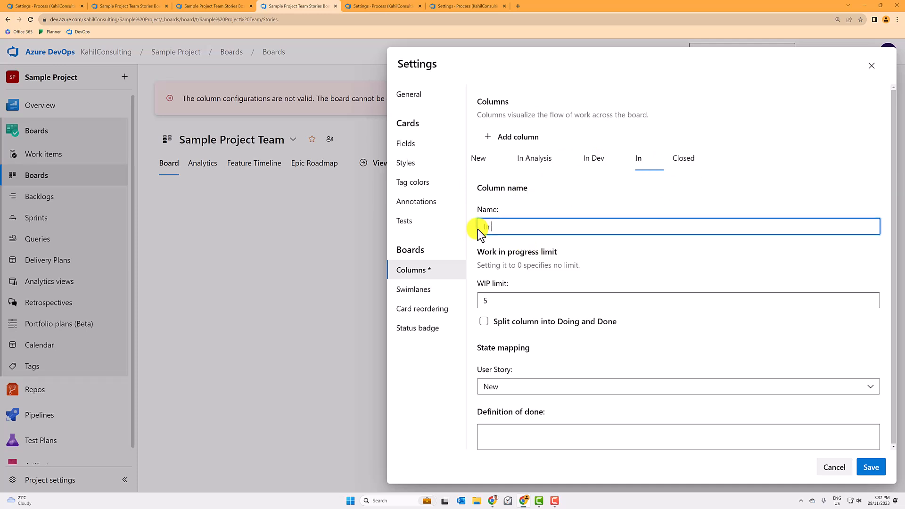
click(675, 387)
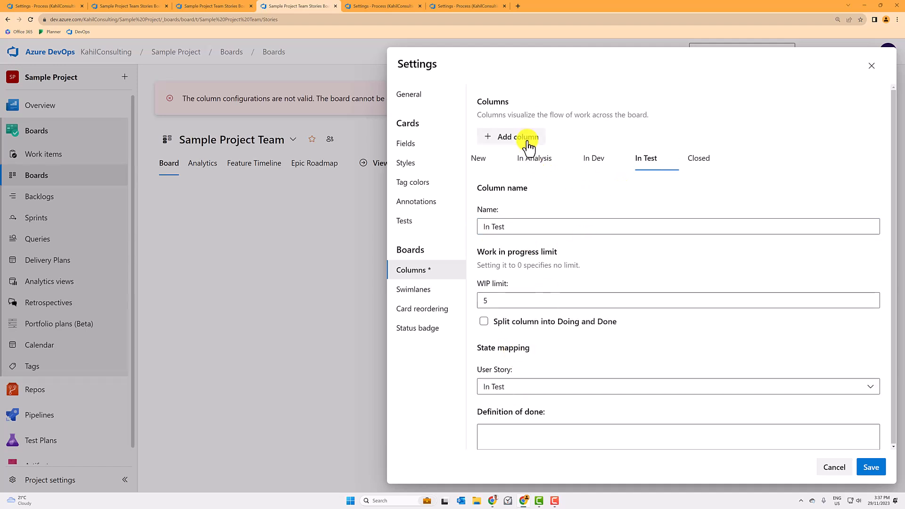
Add an In UAT column mapped to In UAT and save the board configuration.
click(510, 137)
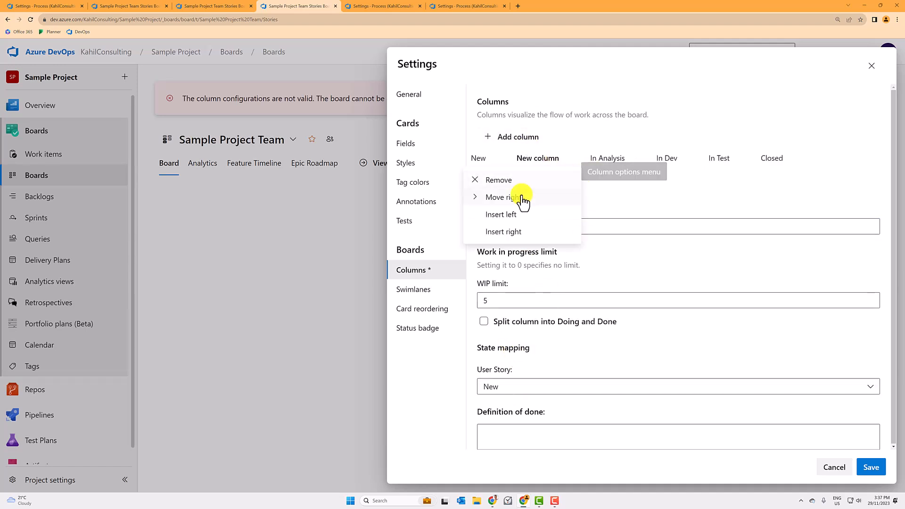
click(501, 197)
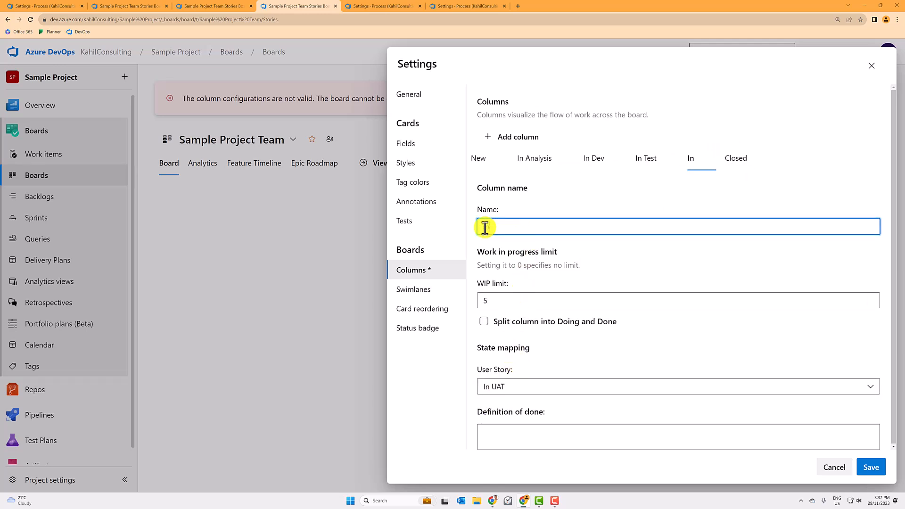
text(In UAT)
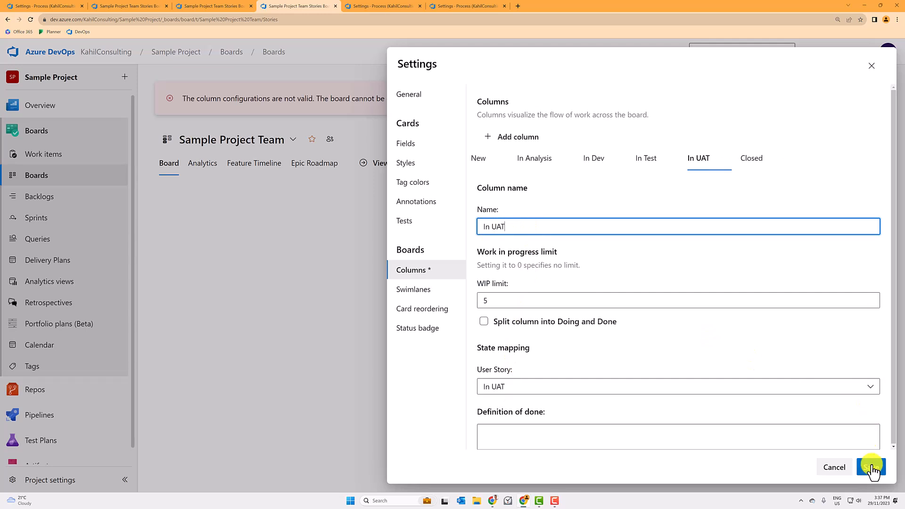
click(871, 467)
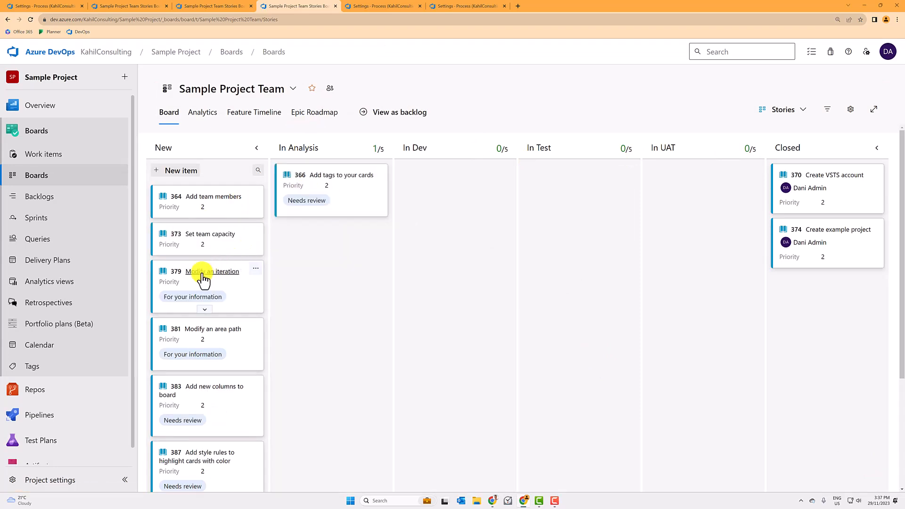
Move story 379 'Modify an iteration' into the In Dev column and close its form.
drag(205, 280, 454, 185)
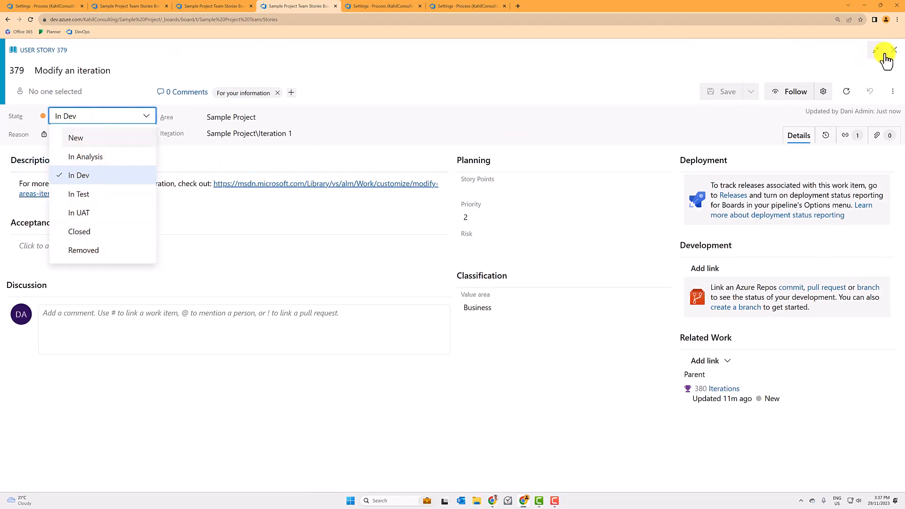
click(894, 51)
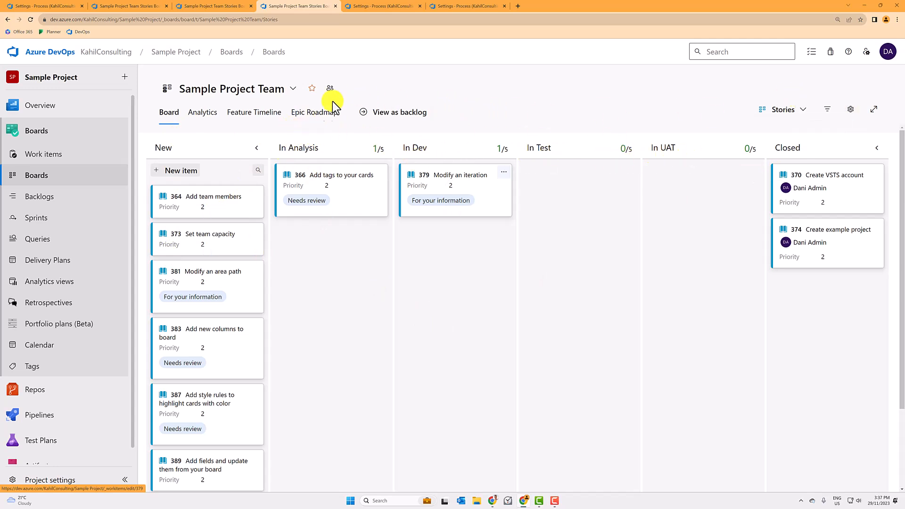
In board column settings, split the In Analysis column into Doing and Done.
click(850, 109)
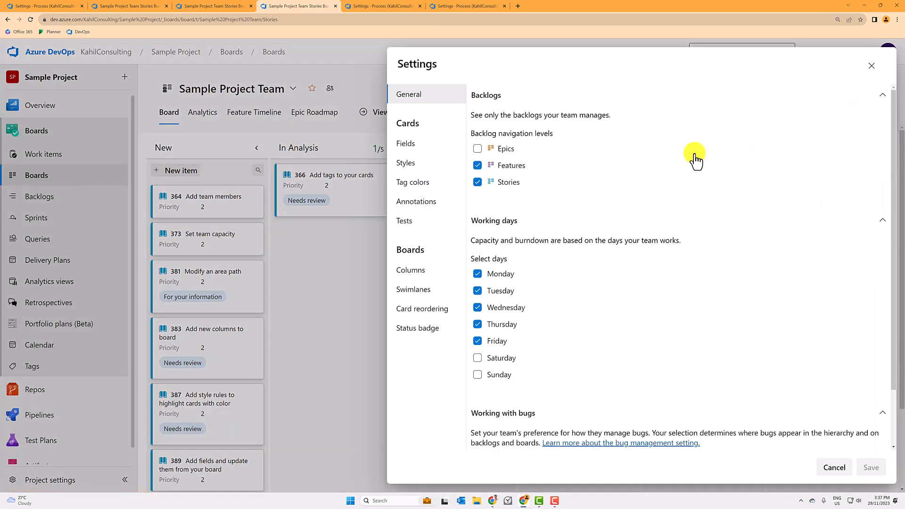
click(411, 270)
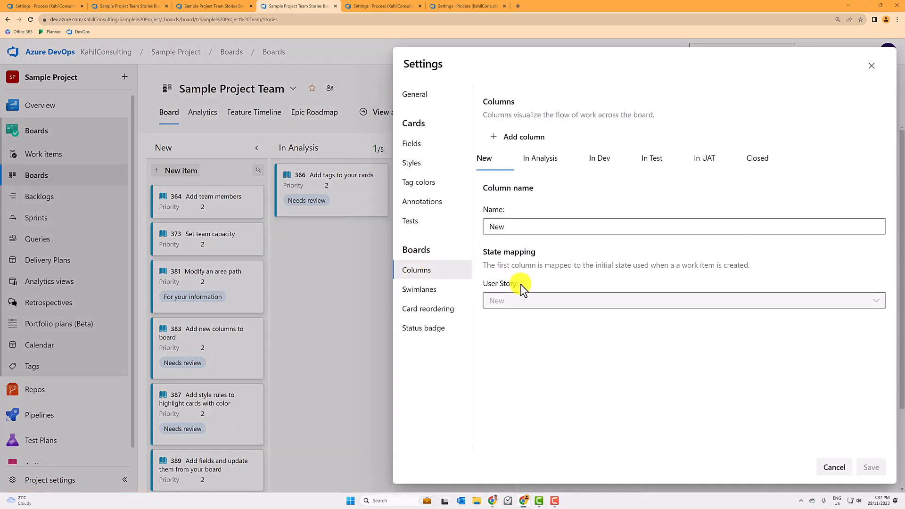
click(540, 158)
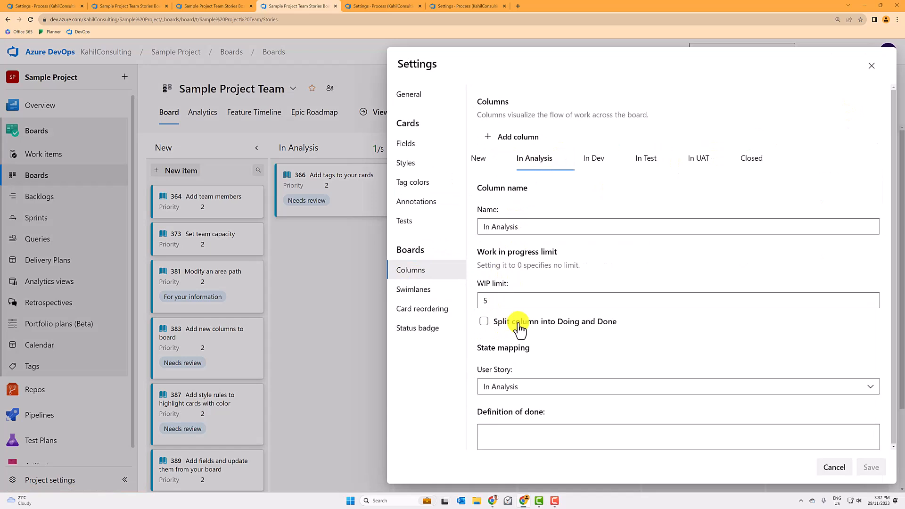
click(483, 322)
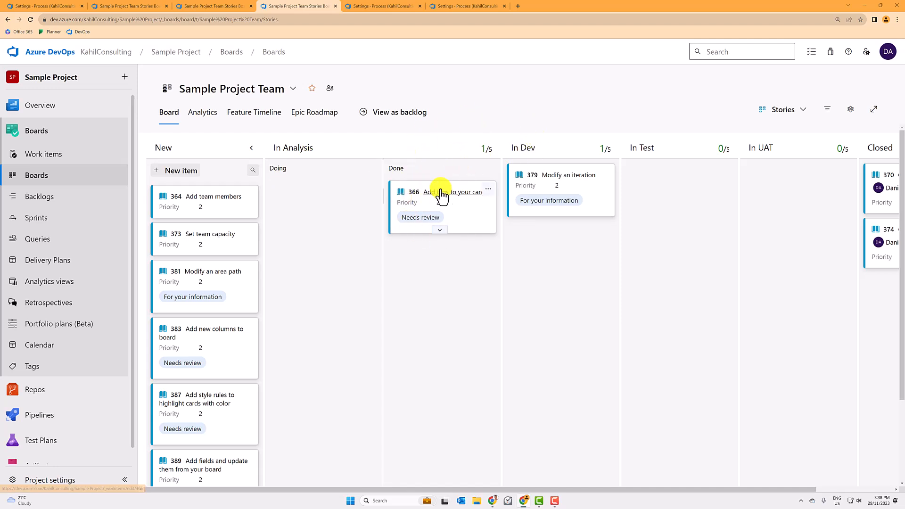
drag(442, 192, 557, 242)
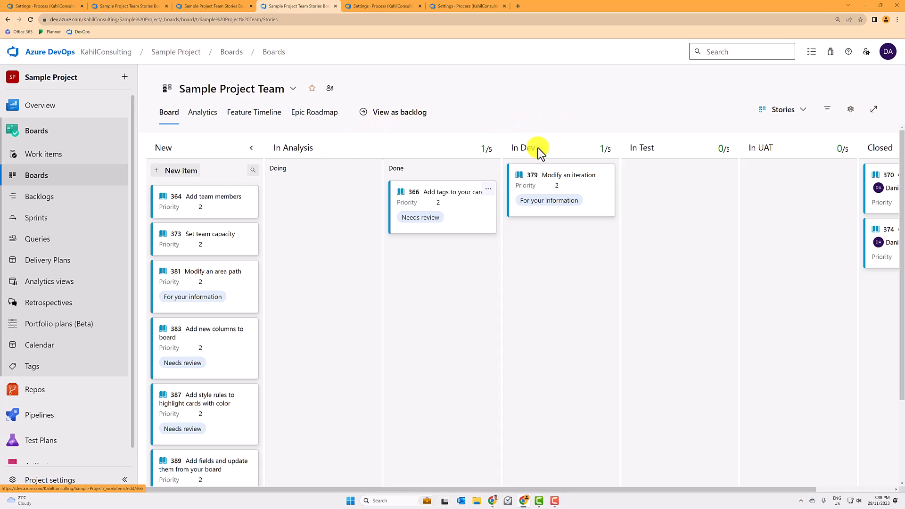
mouse_move(304, 120)
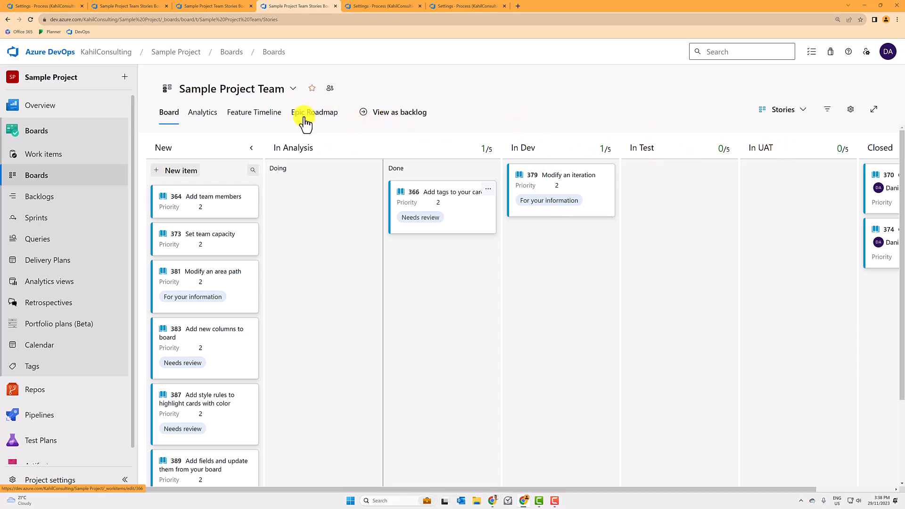